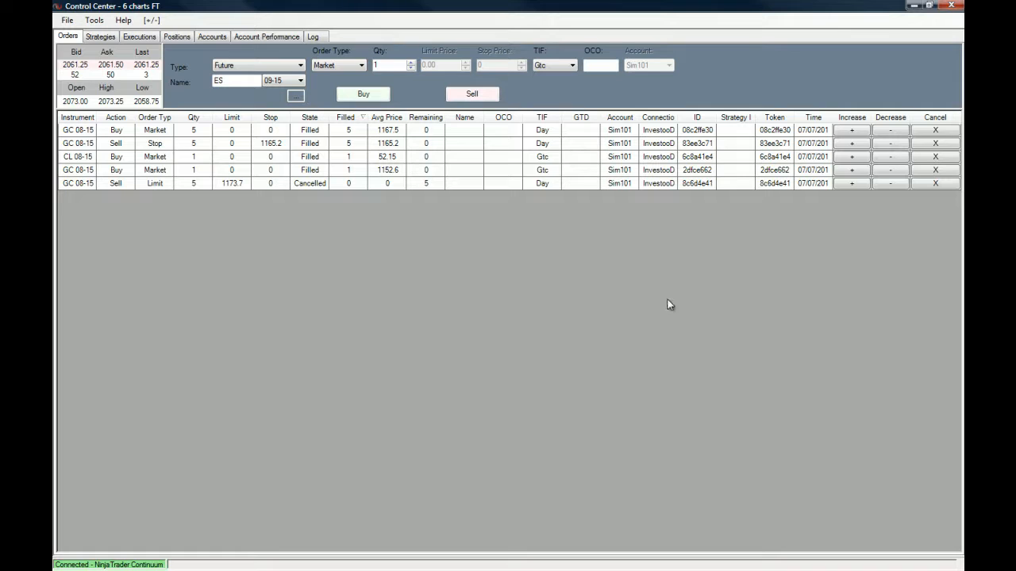
mouse_move(428, 433)
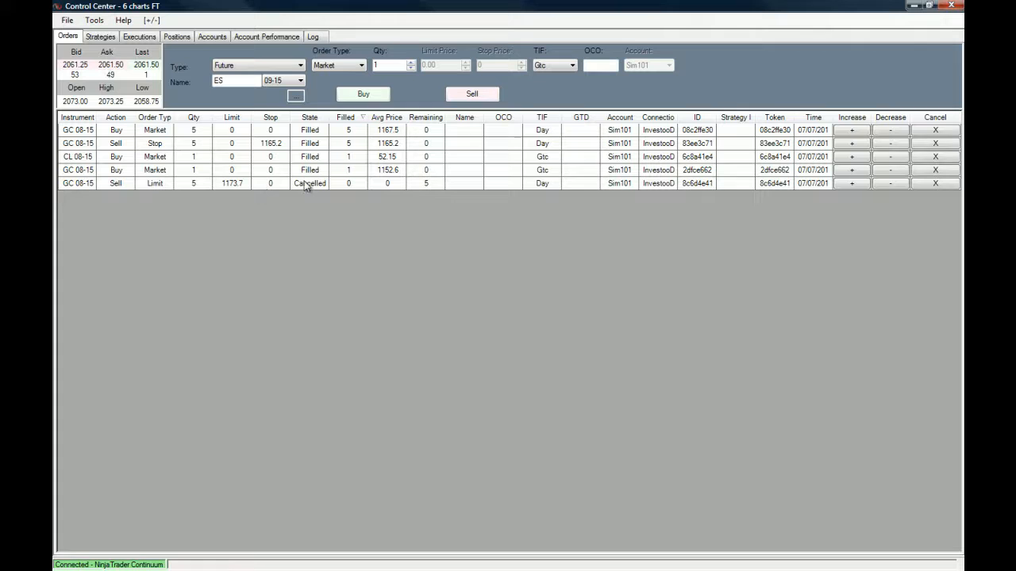
mouse_move(201, 199)
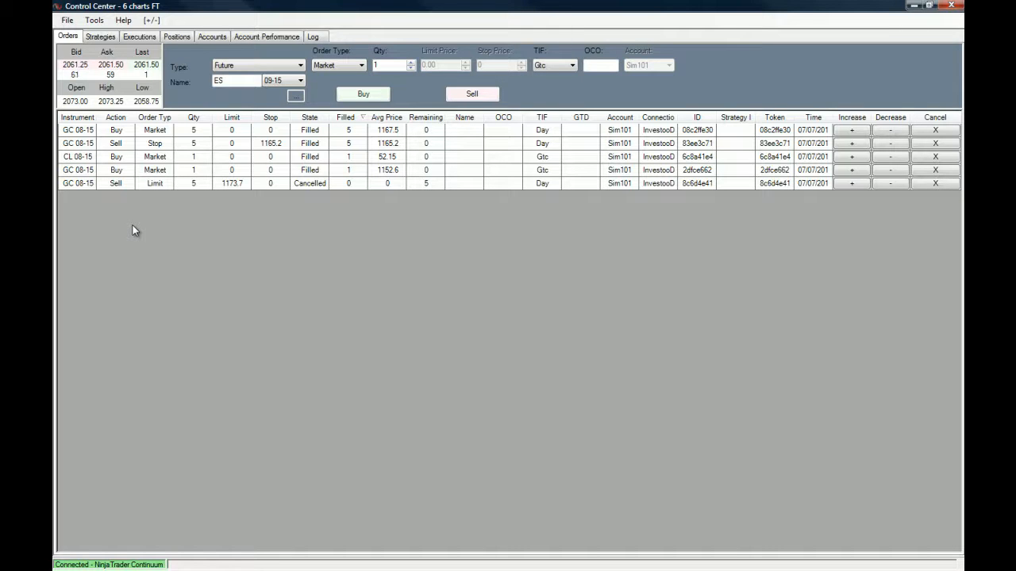
mouse_move(400, 280)
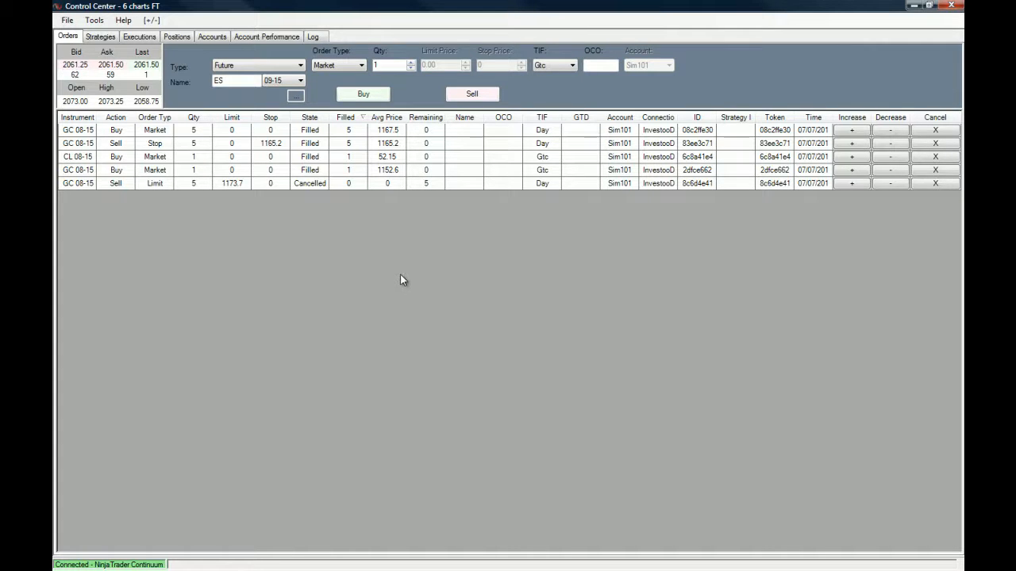
mouse_move(375, 291)
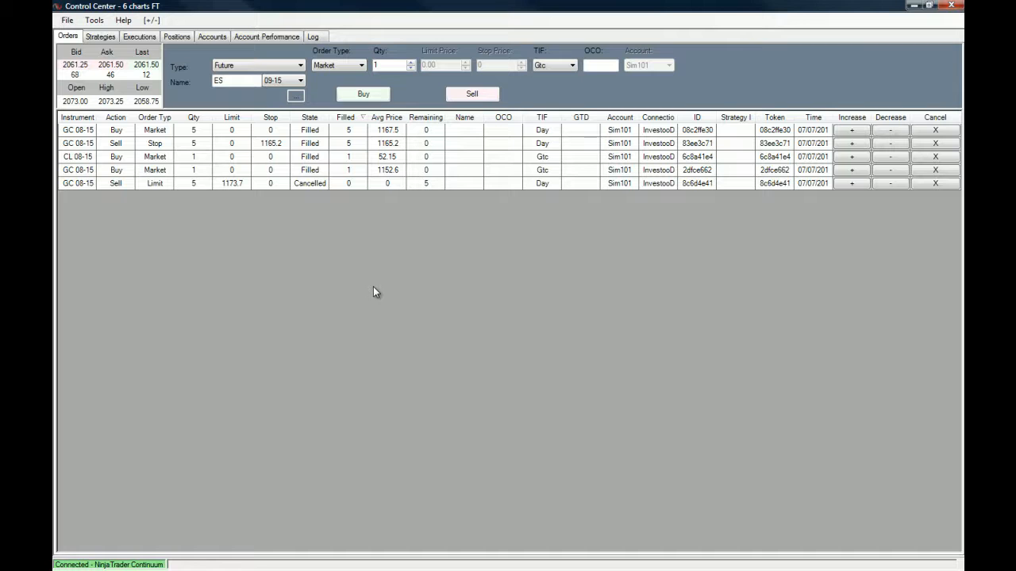
mouse_move(663, 369)
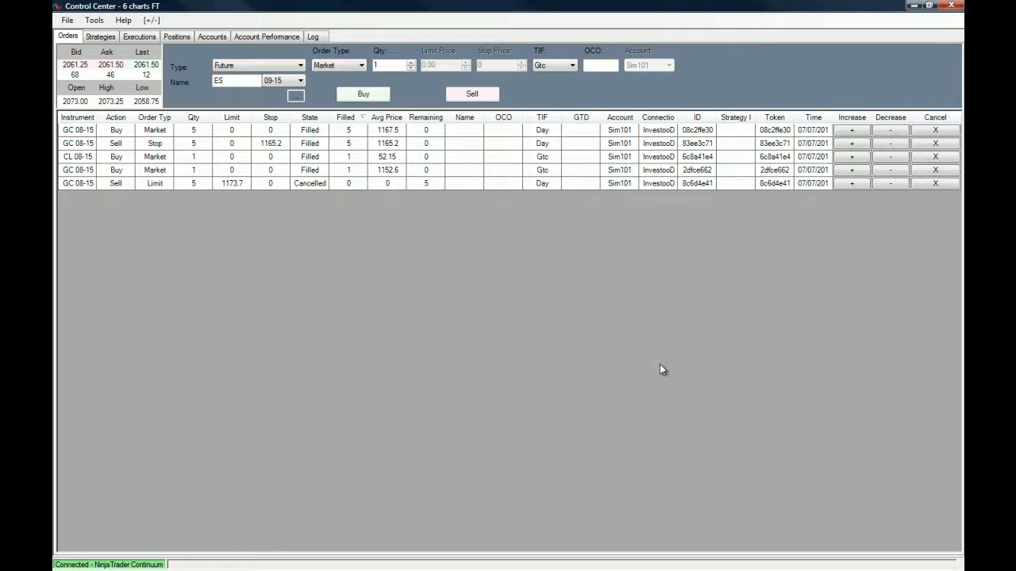
mouse_move(107, 139)
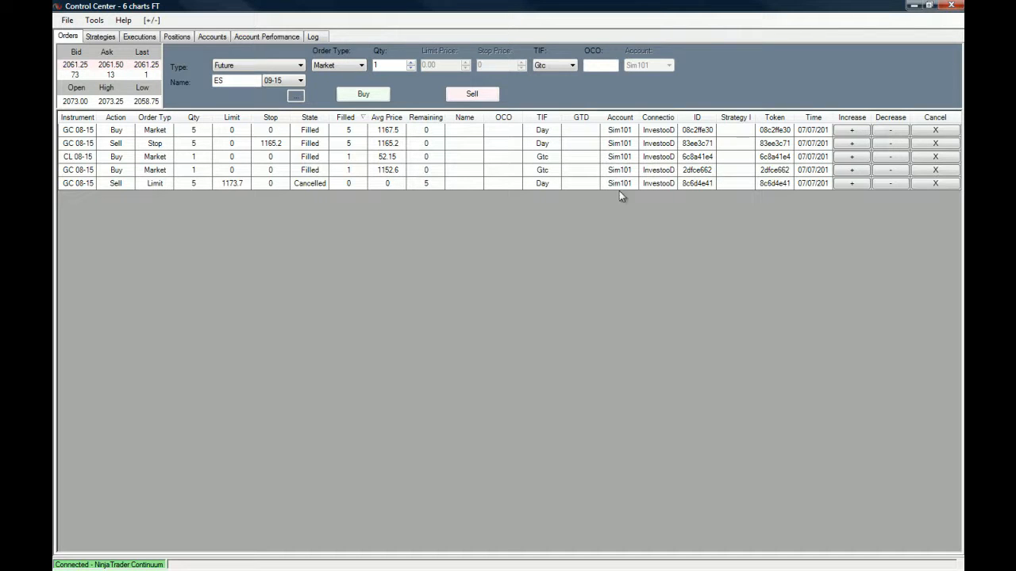
mouse_move(569, 196)
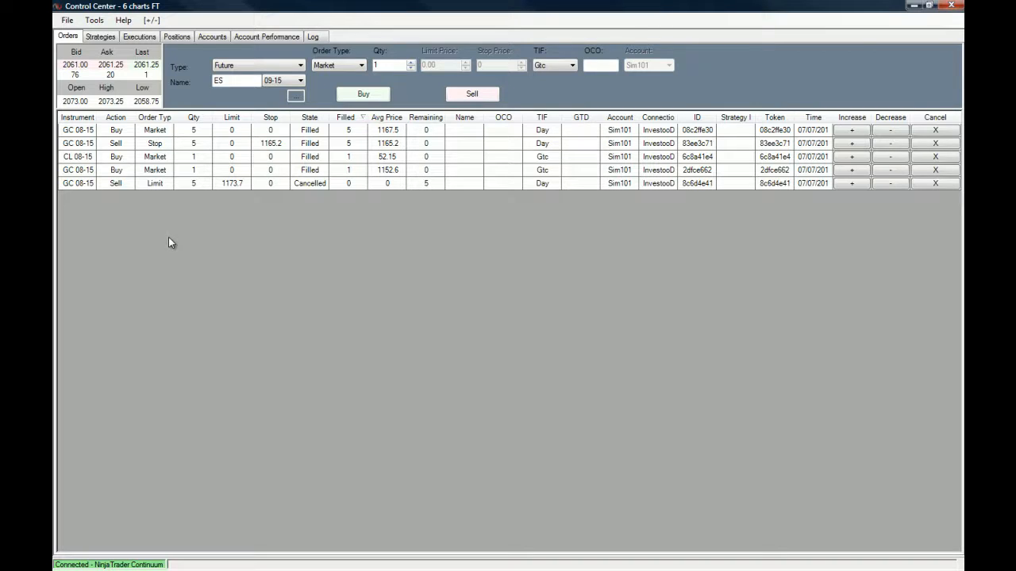
mouse_move(206, 167)
text(GC)
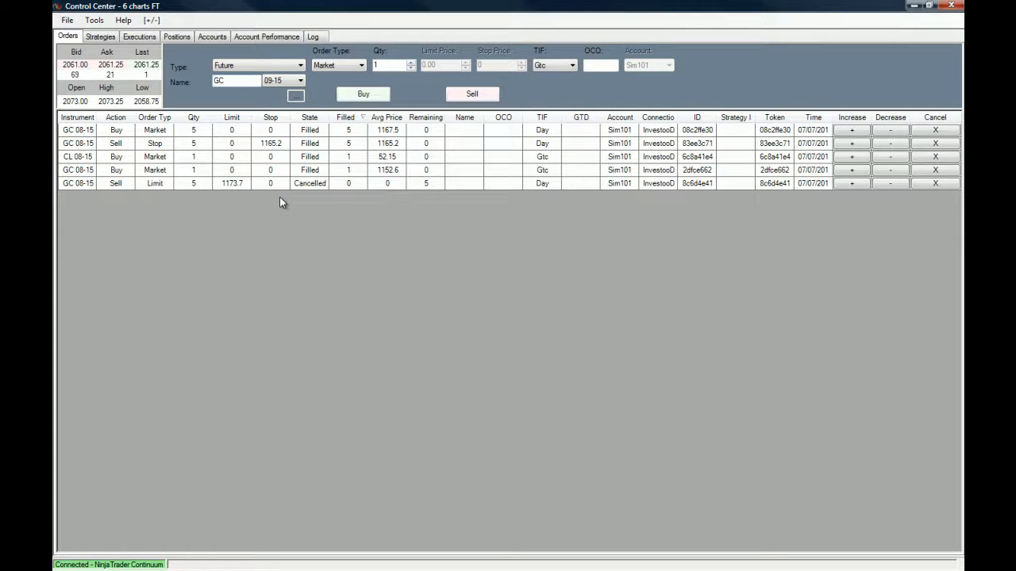
Switch the order entry instrument to the GC 08-16 contract expiry
click(300, 81)
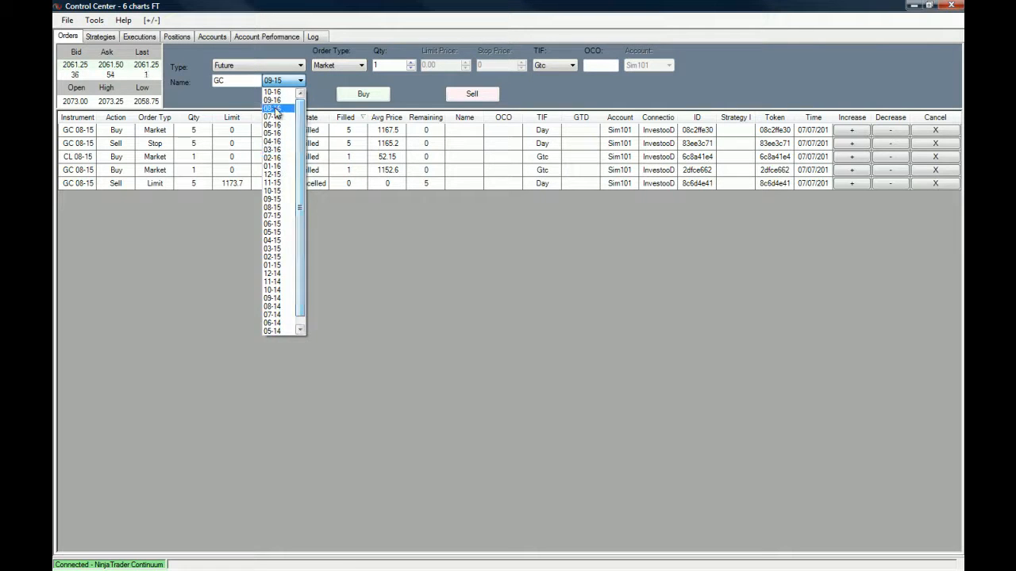
click(272, 107)
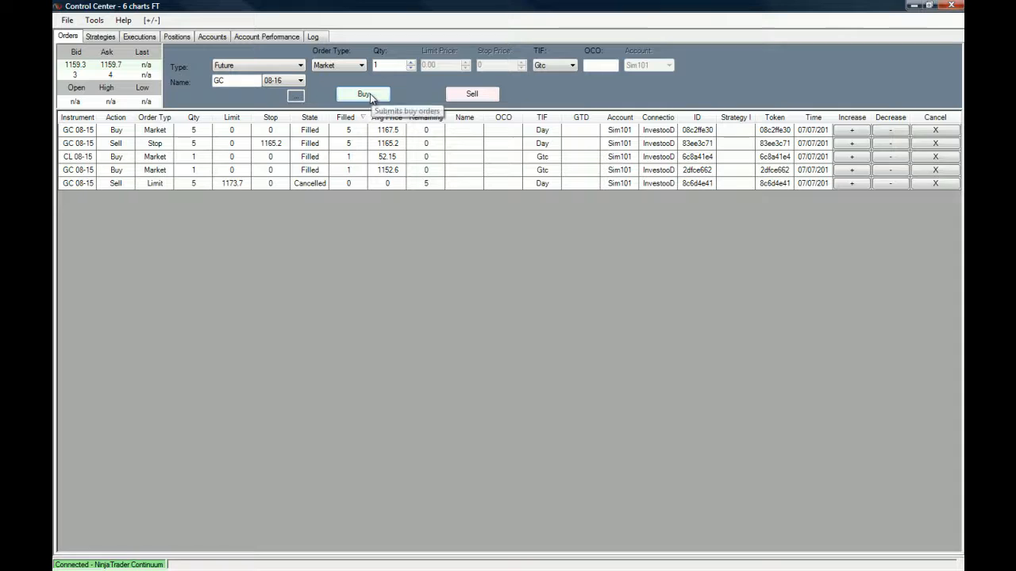
mouse_move(101, 154)
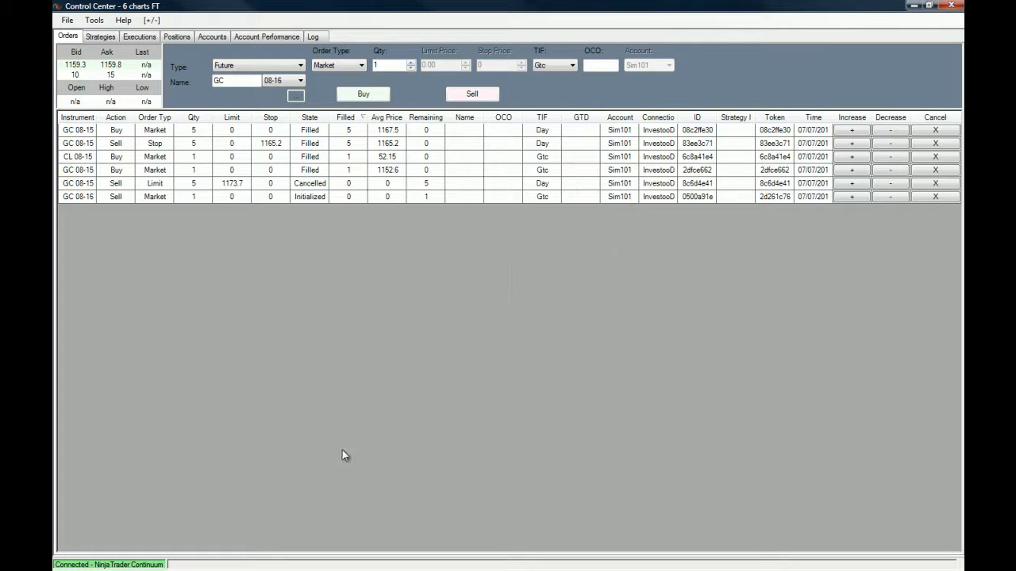
mouse_move(611, 279)
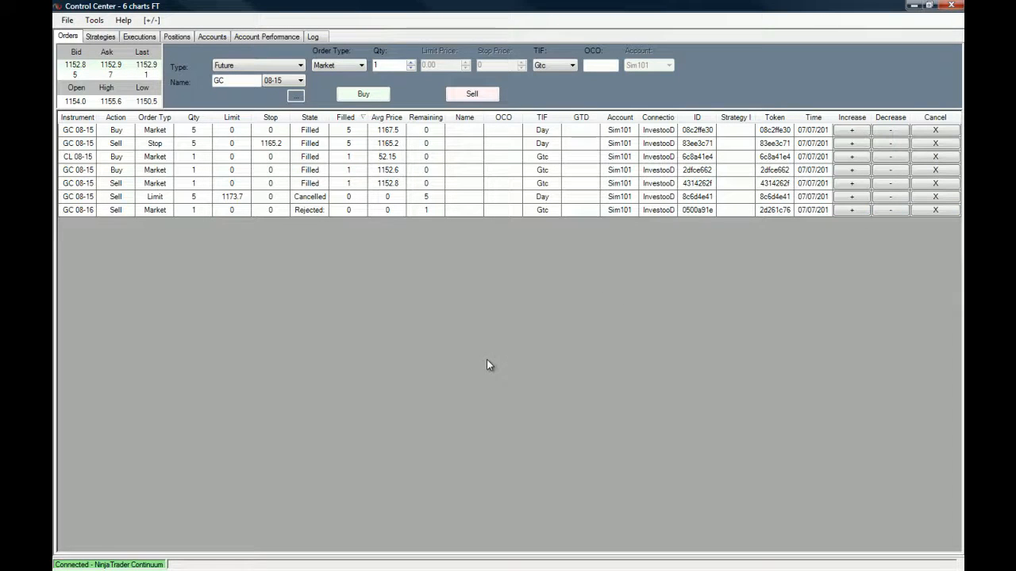
mouse_move(392, 326)
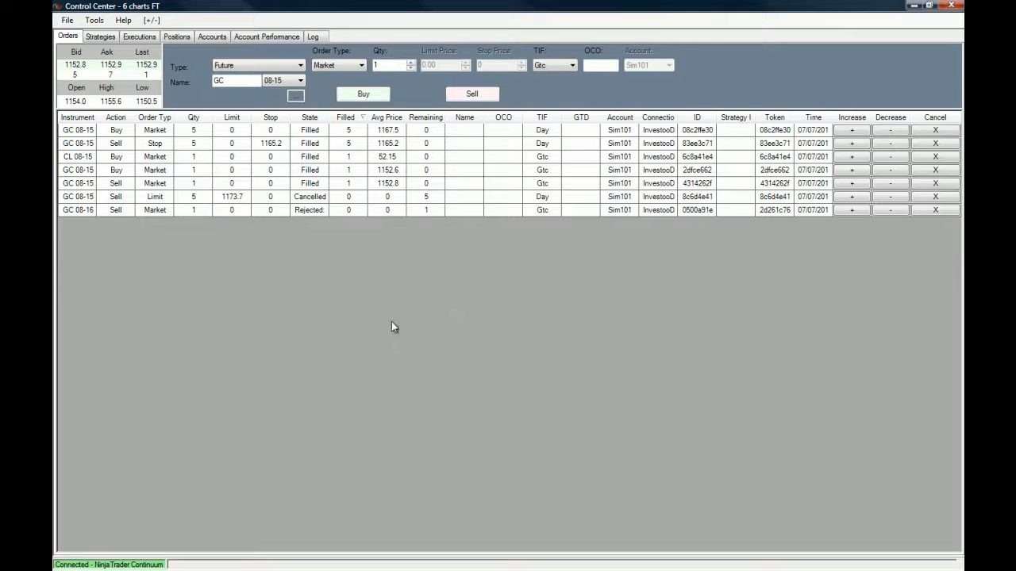
Show the Strategies tab in the Control Center
click(100, 36)
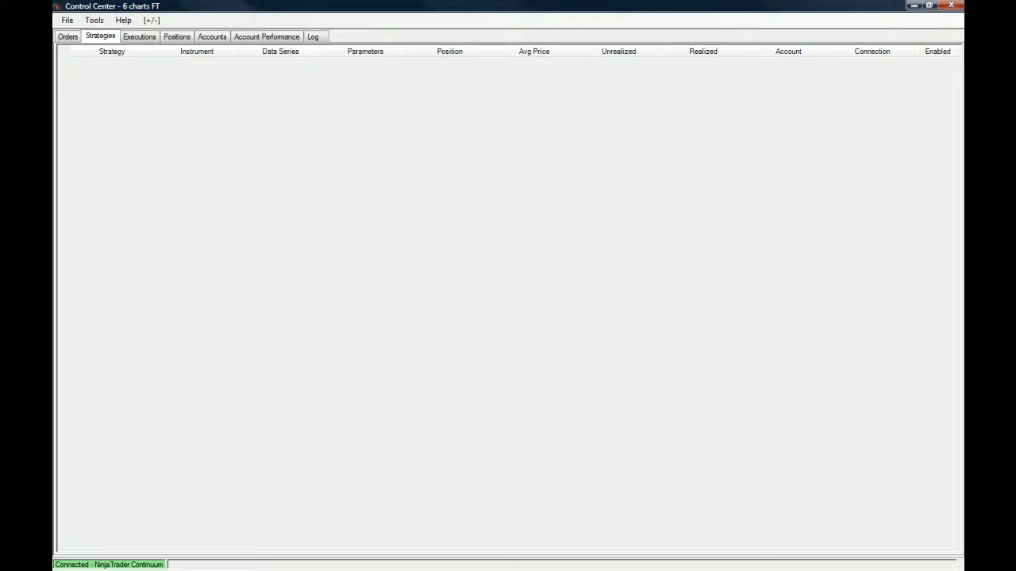
mouse_move(962, 343)
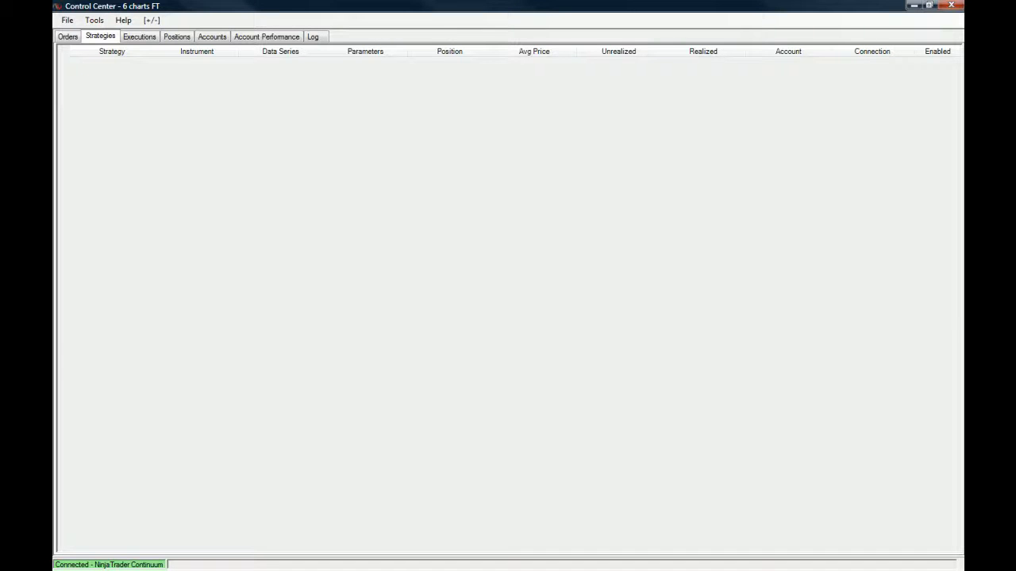
mouse_move(732, 273)
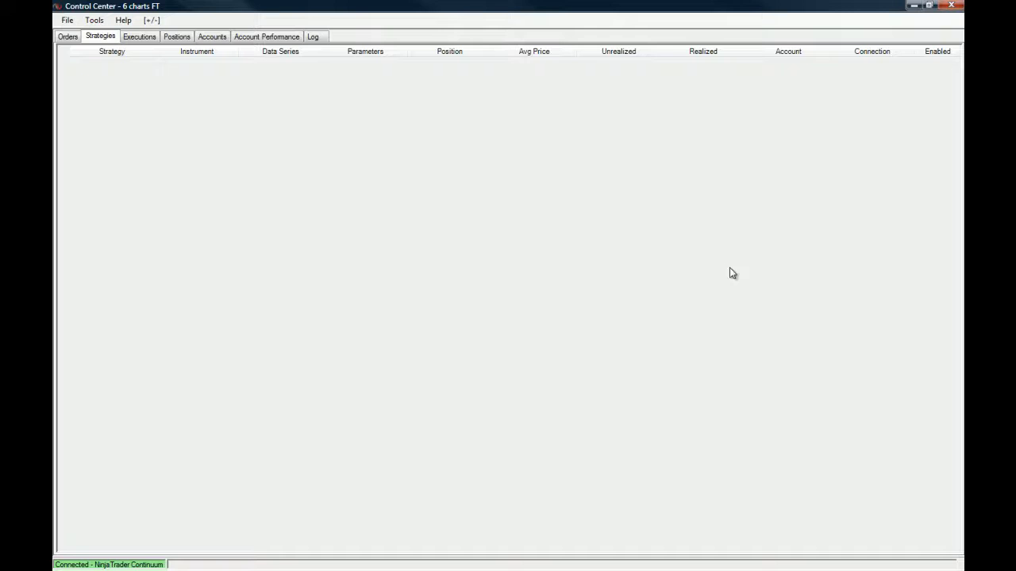
mouse_move(696, 196)
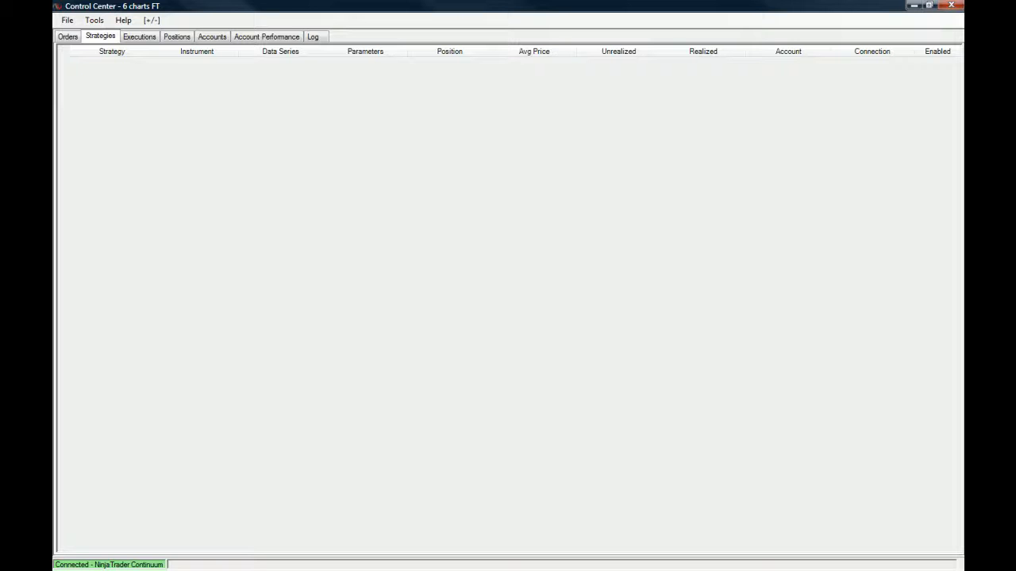
mouse_move(427, 25)
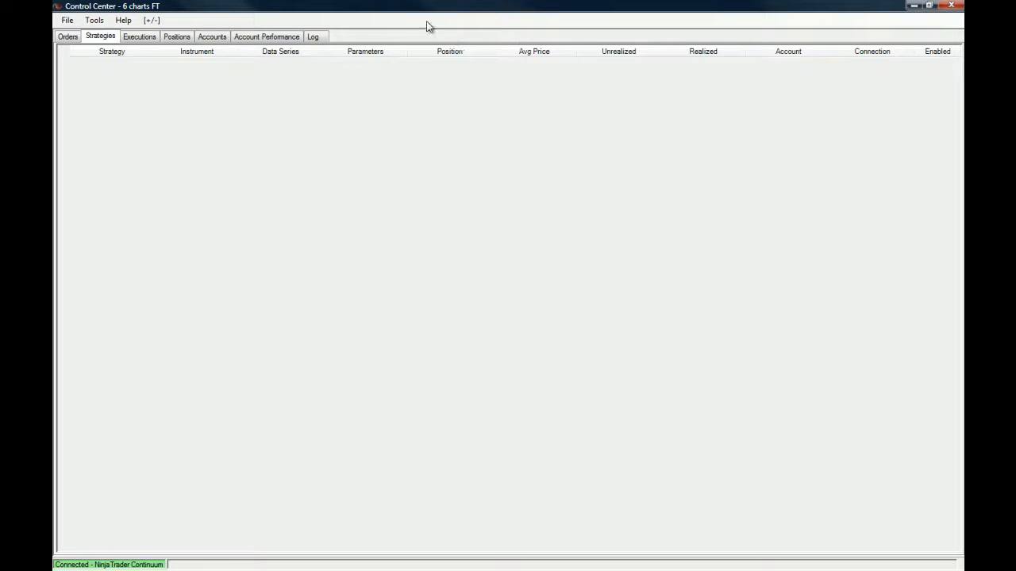
Show the Executions tab listing today's fills
click(139, 36)
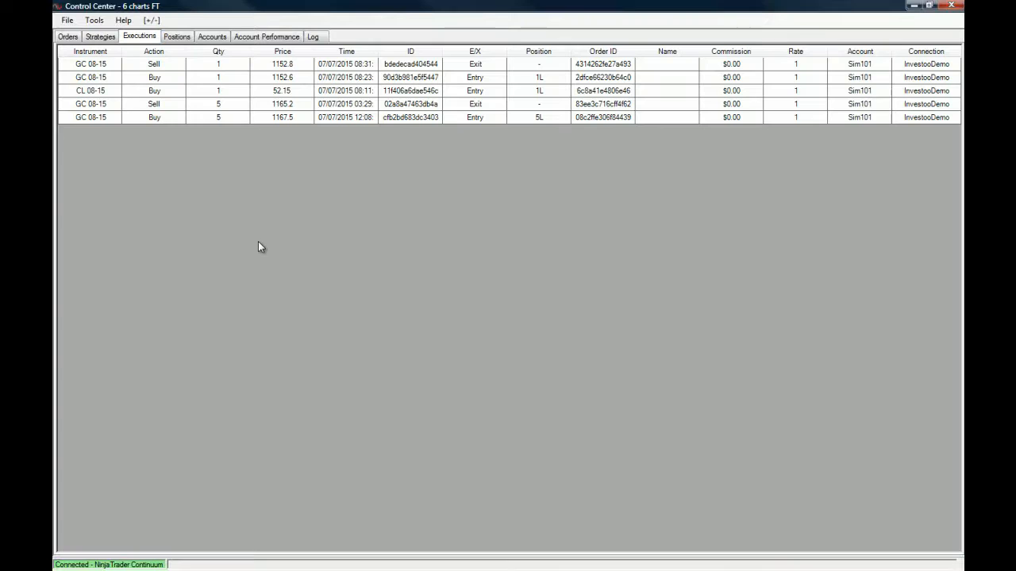
mouse_move(129, 119)
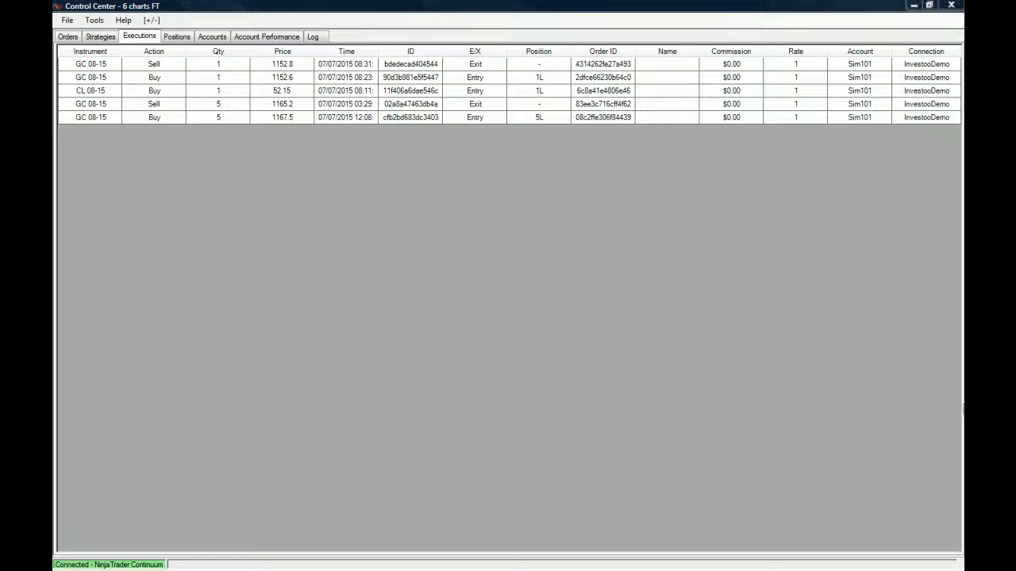
mouse_move(331, 254)
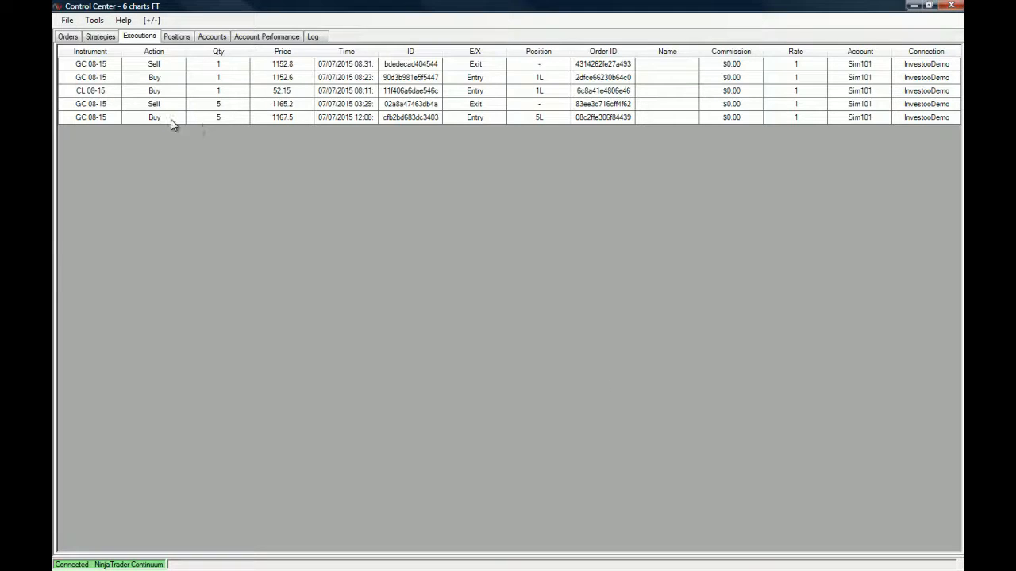
mouse_move(207, 127)
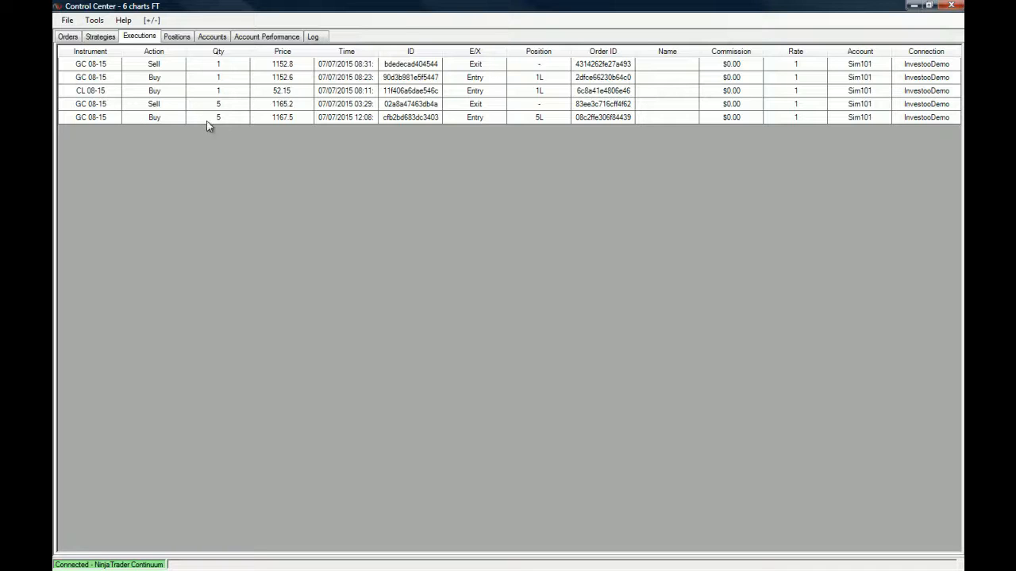
mouse_move(490, 108)
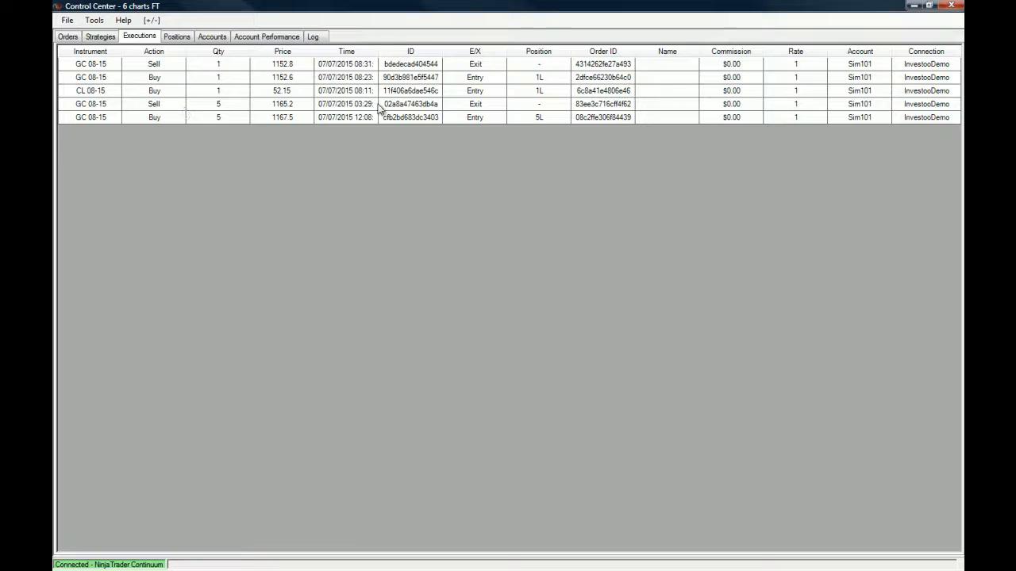
mouse_move(238, 88)
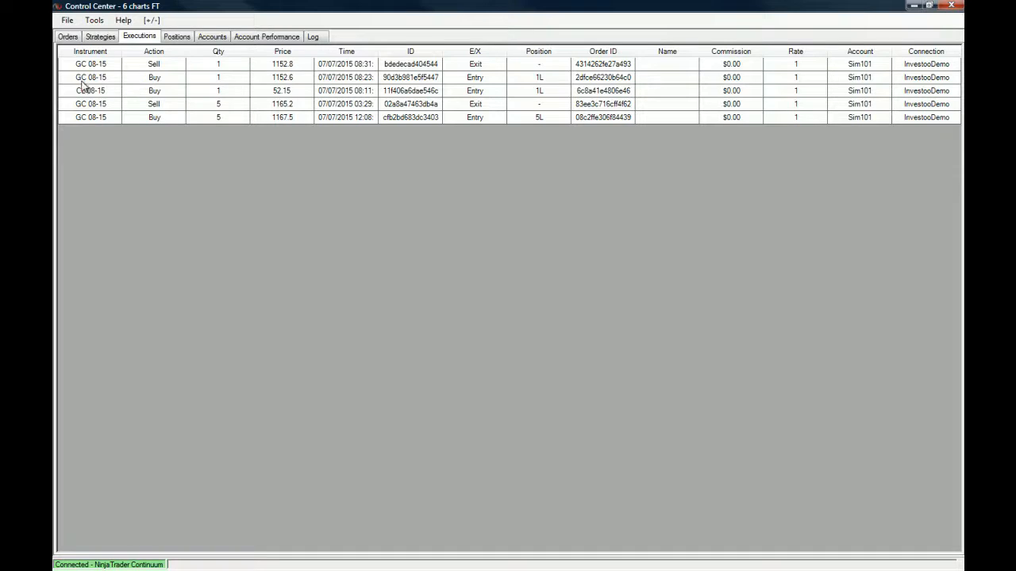
mouse_move(227, 79)
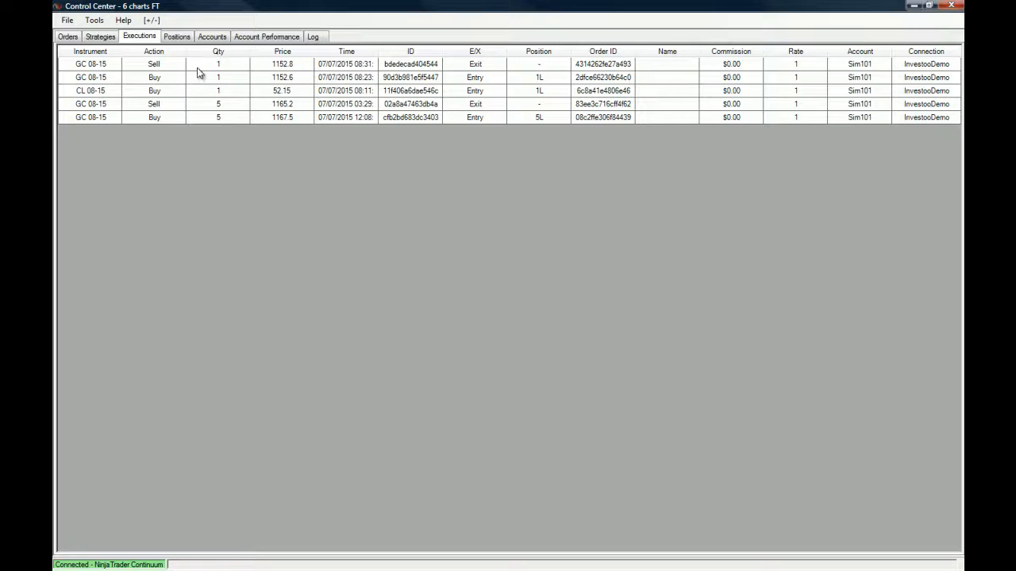
Show the Positions tab with the open CL 08-15 long
click(177, 36)
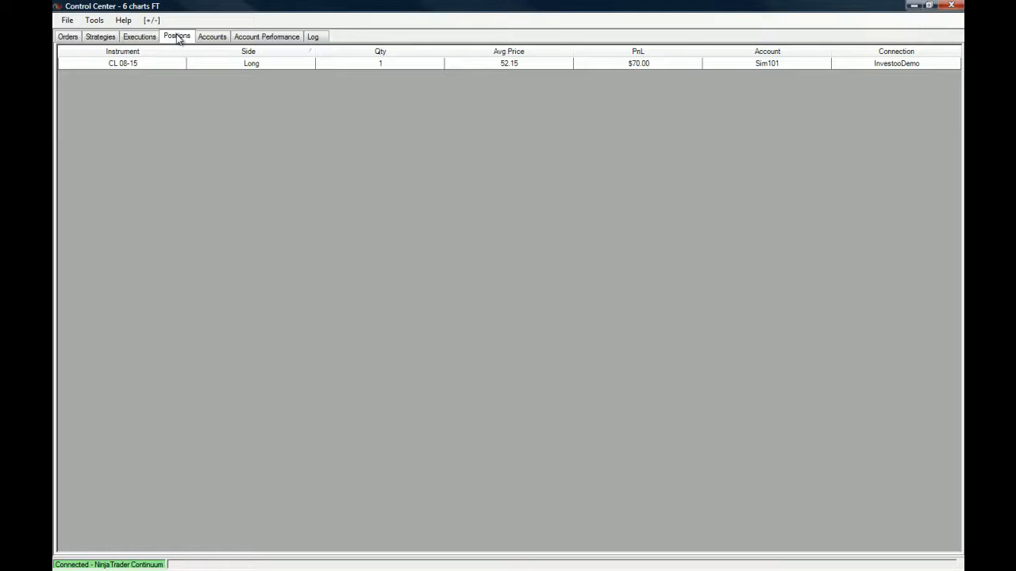
mouse_move(568, 354)
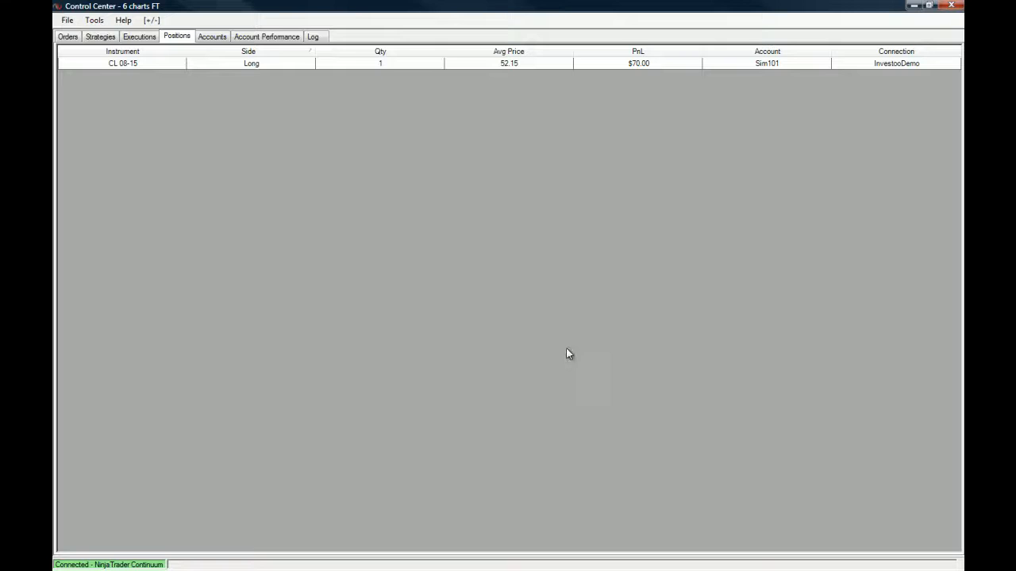
mouse_move(673, 188)
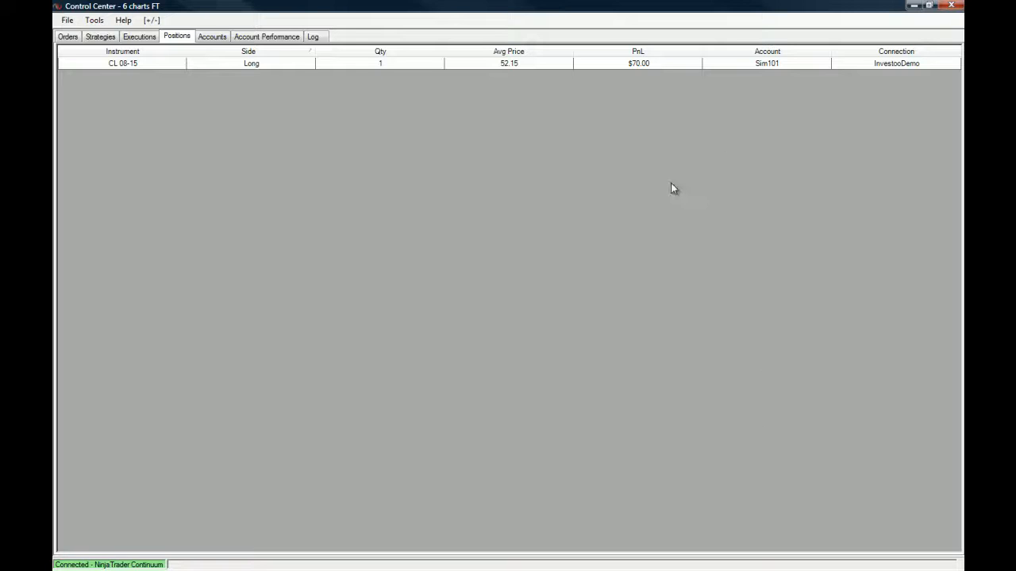
mouse_move(451, 136)
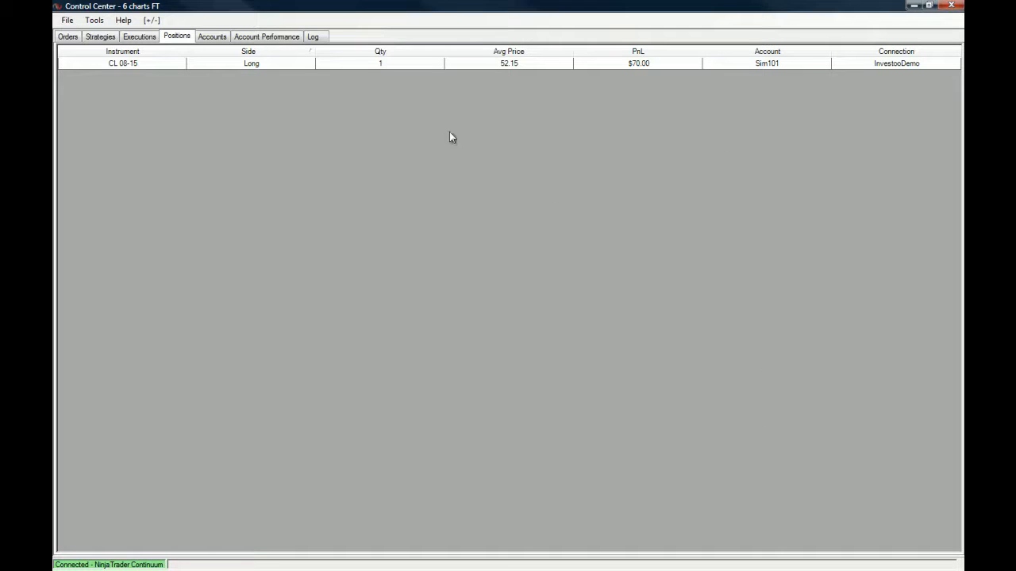
mouse_move(88, 237)
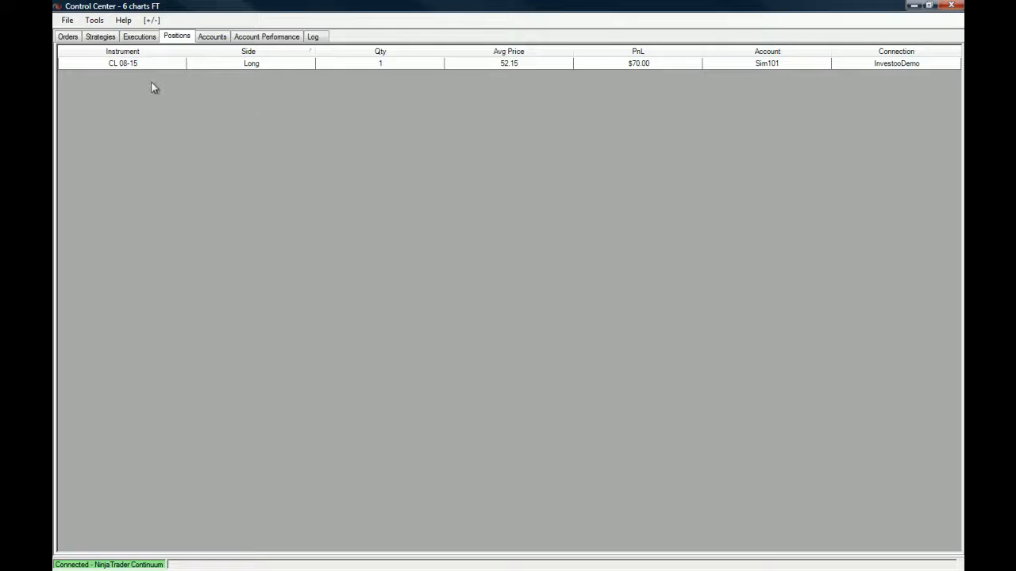
mouse_move(486, 111)
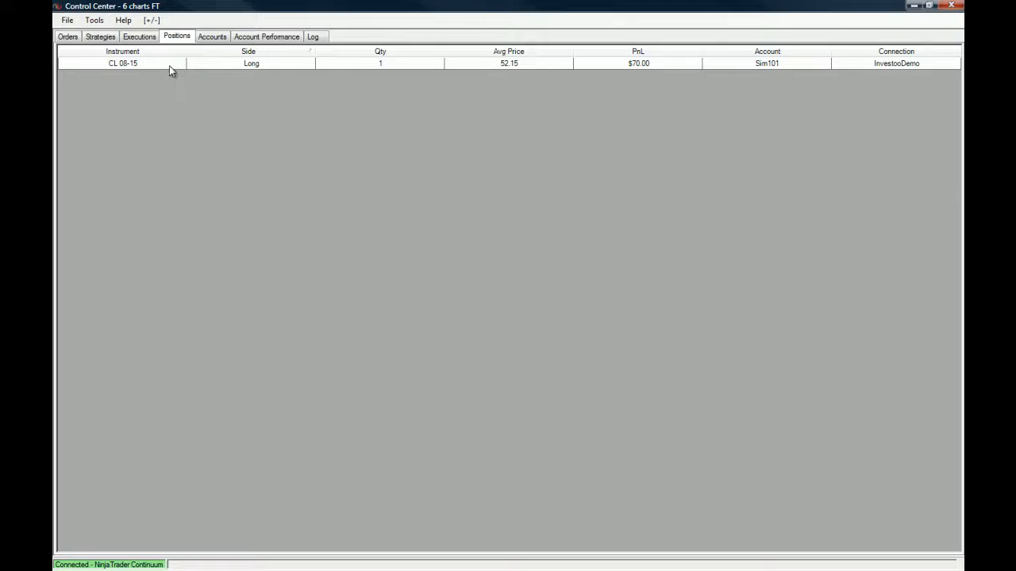
View the Accounts tab balances, then the Account Performance report
click(212, 37)
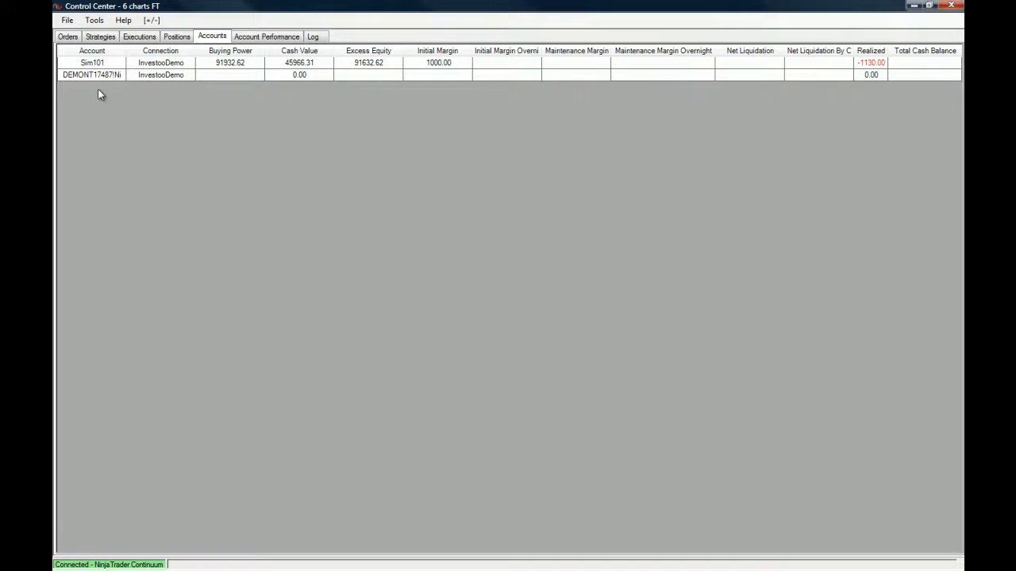
mouse_move(733, 316)
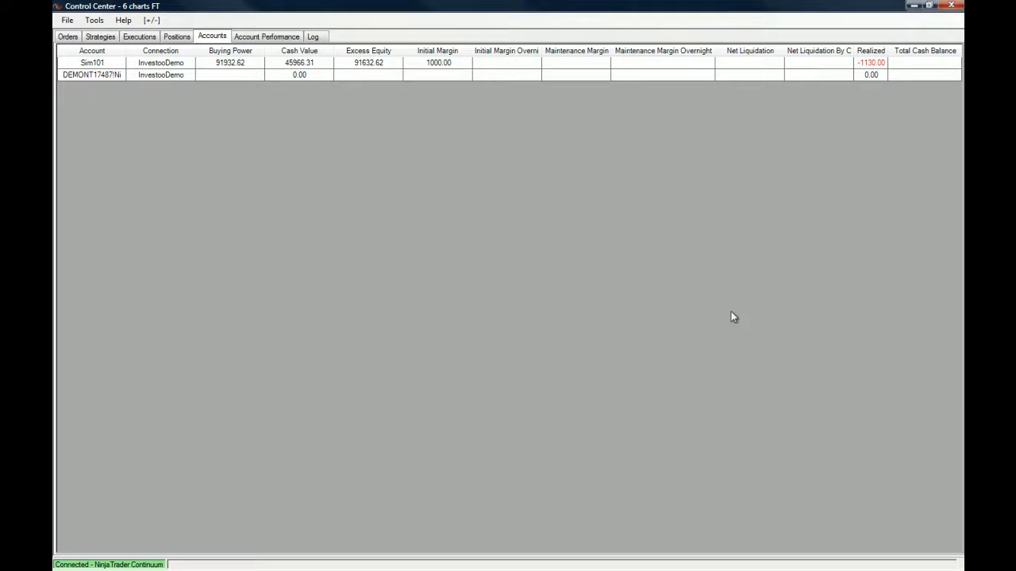
mouse_move(745, 300)
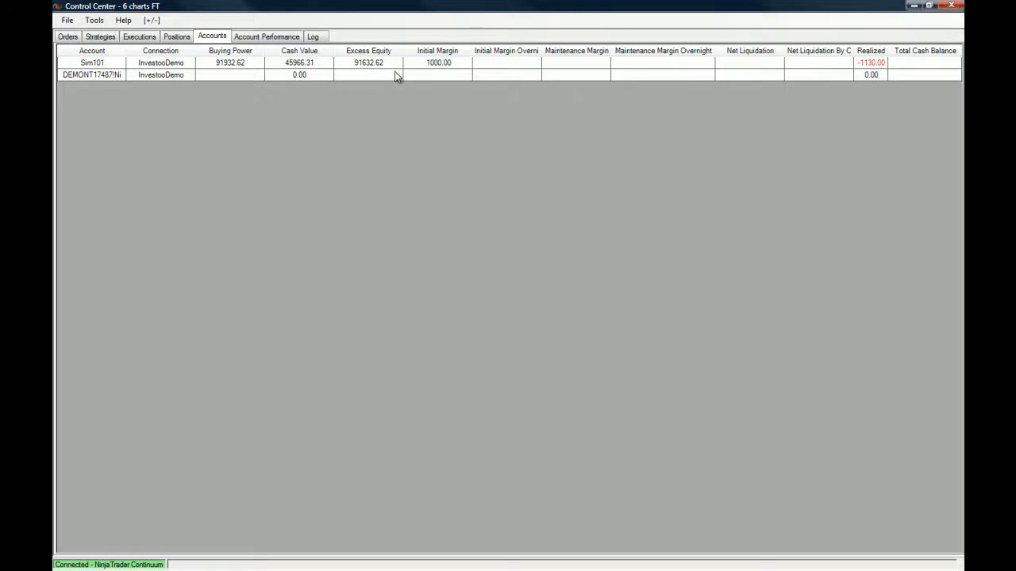
mouse_move(857, 73)
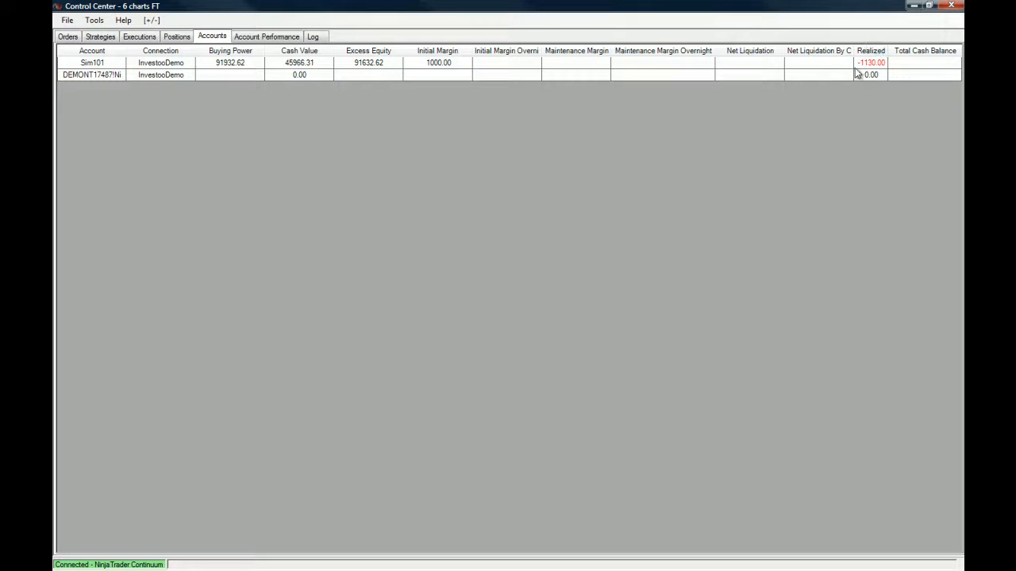
mouse_move(899, 93)
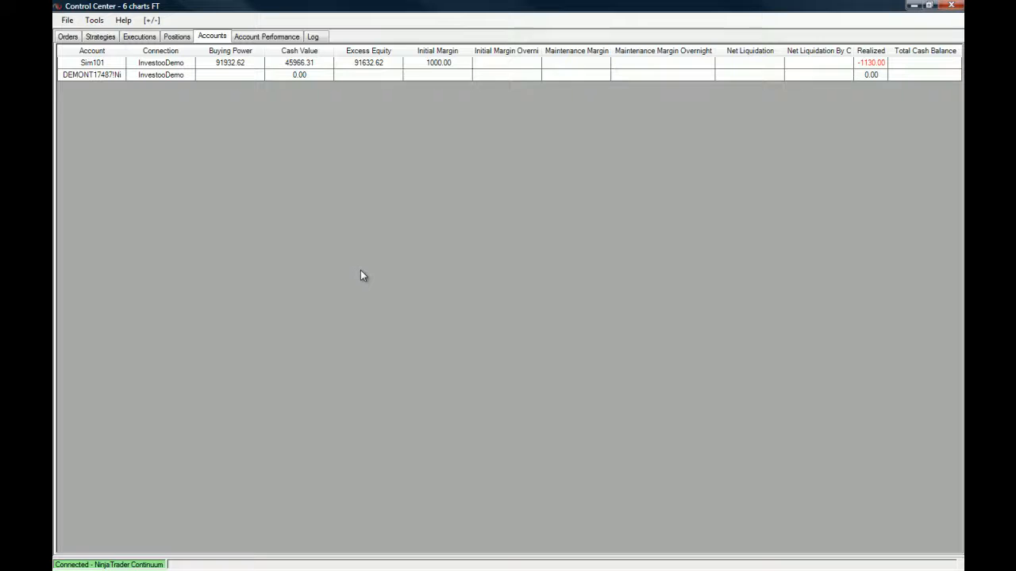
mouse_move(364, 188)
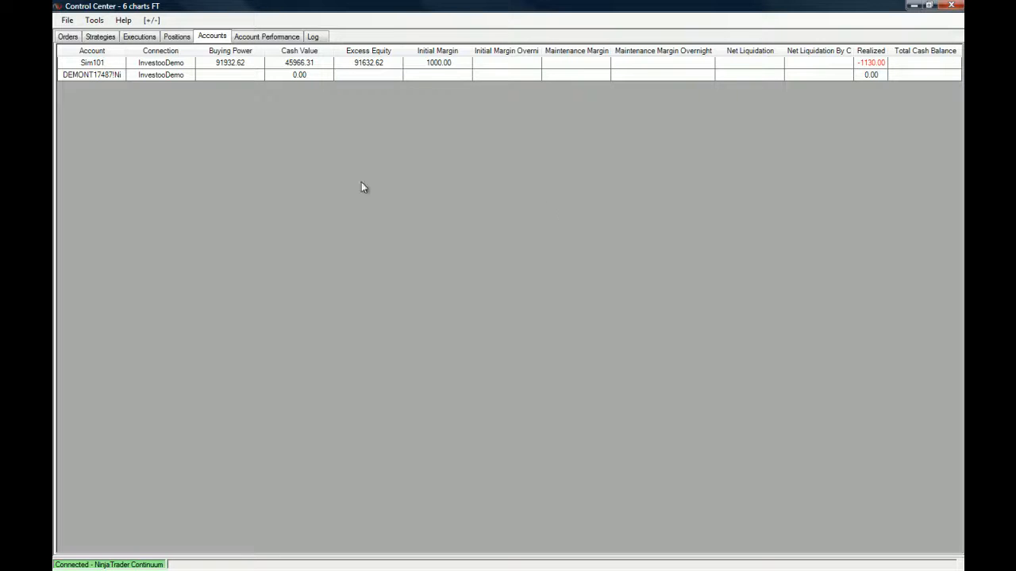
click(266, 36)
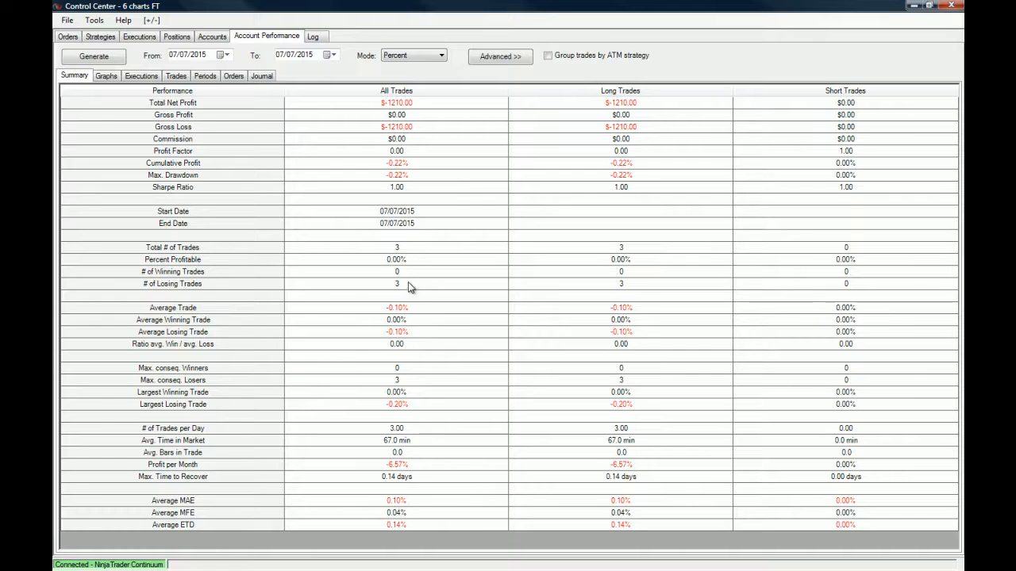
mouse_move(481, 281)
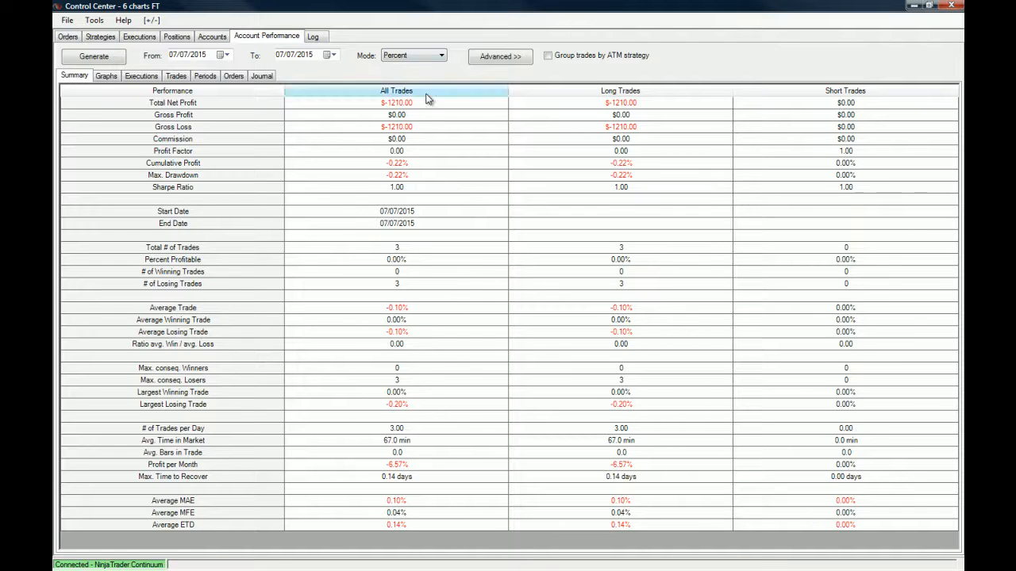
Regenerate the 07/07/2015 performance summary showing total net profit of -$1,190
click(93, 57)
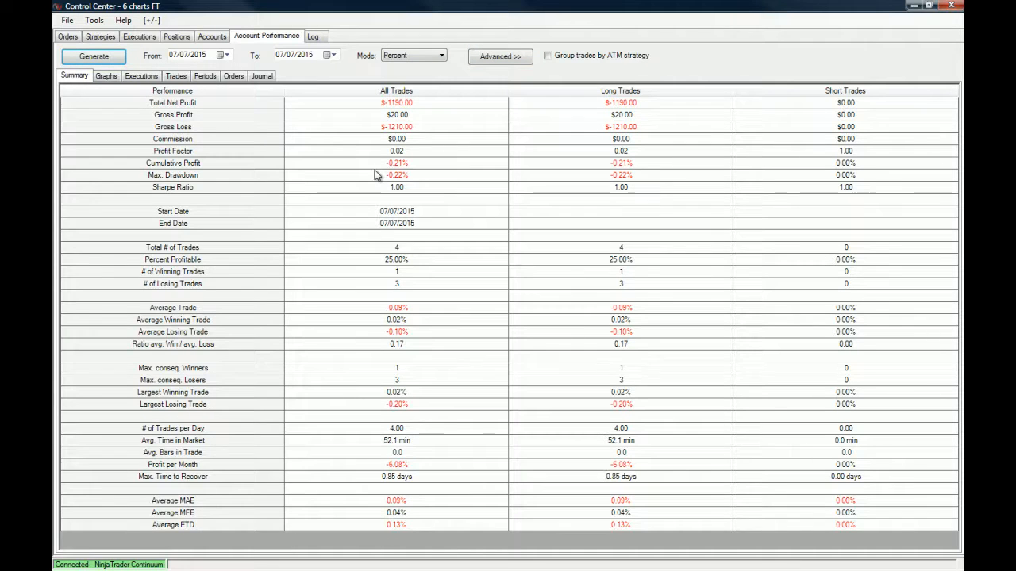
mouse_move(401, 228)
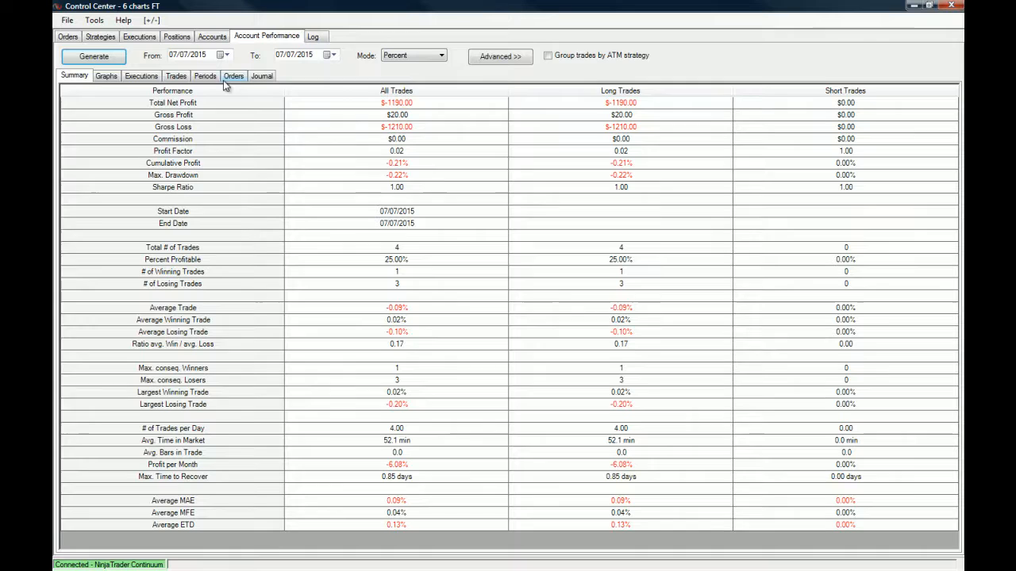
mouse_move(183, 119)
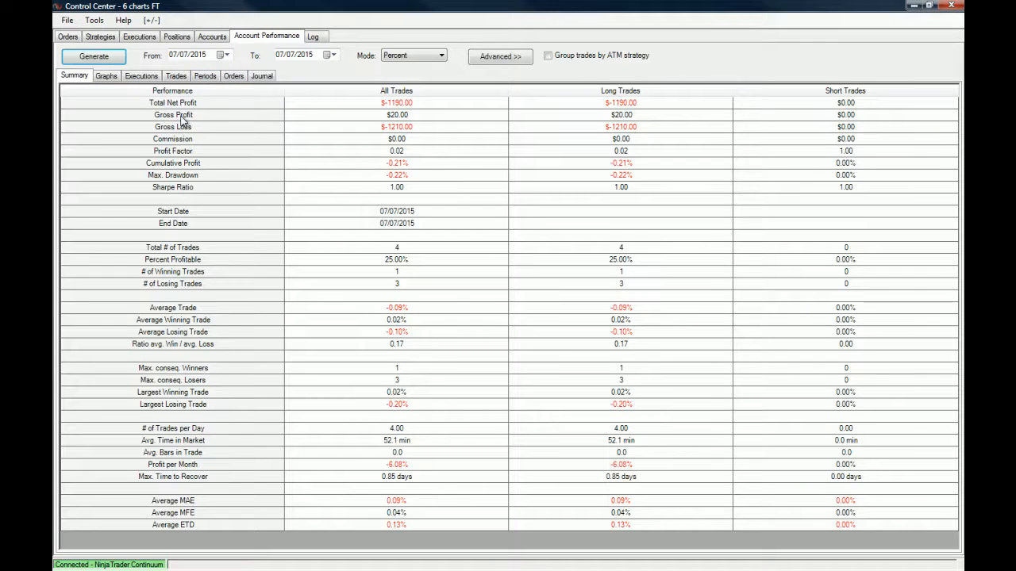
mouse_move(184, 62)
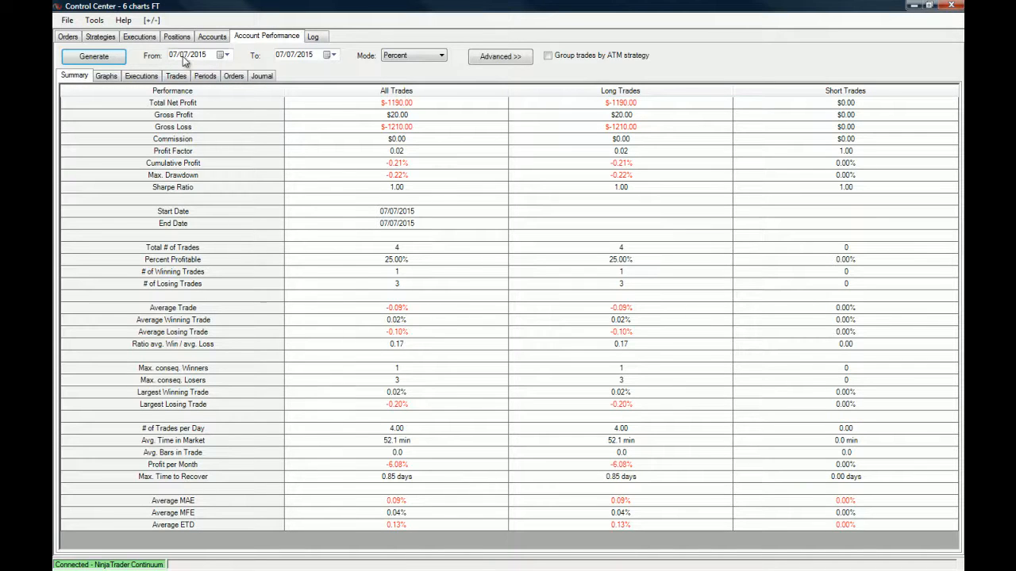
mouse_move(165, 129)
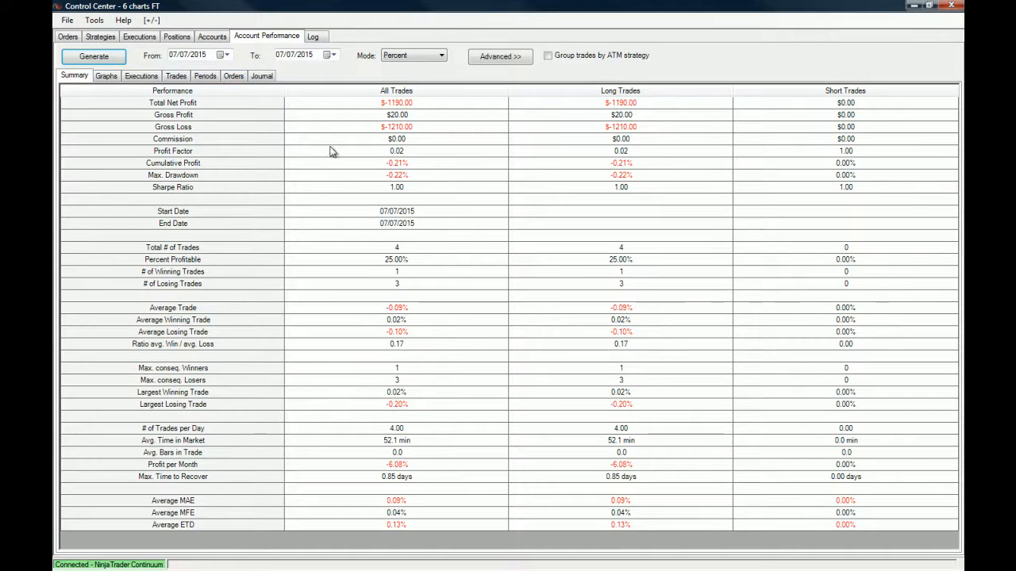
mouse_move(400, 133)
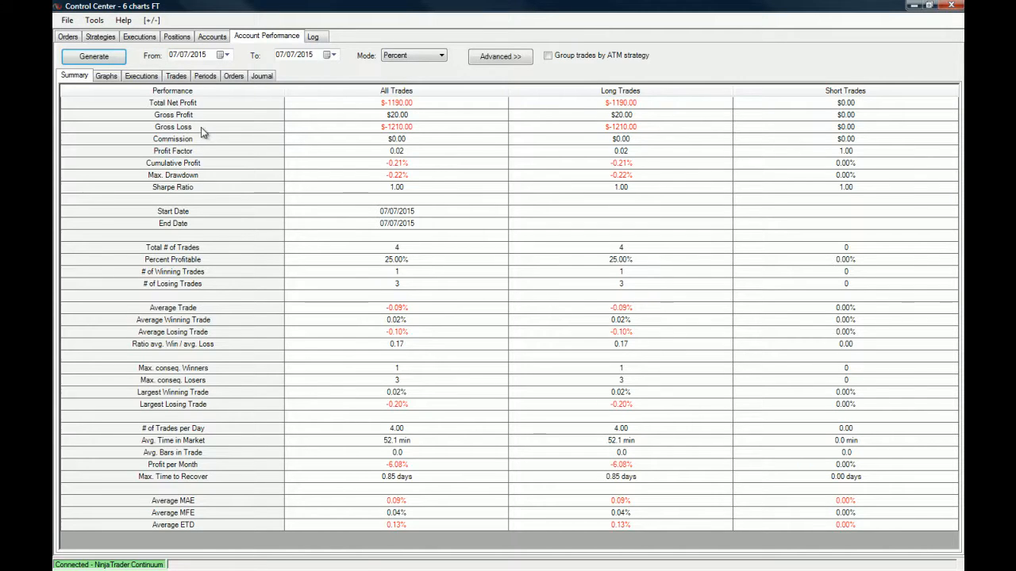
mouse_move(693, 125)
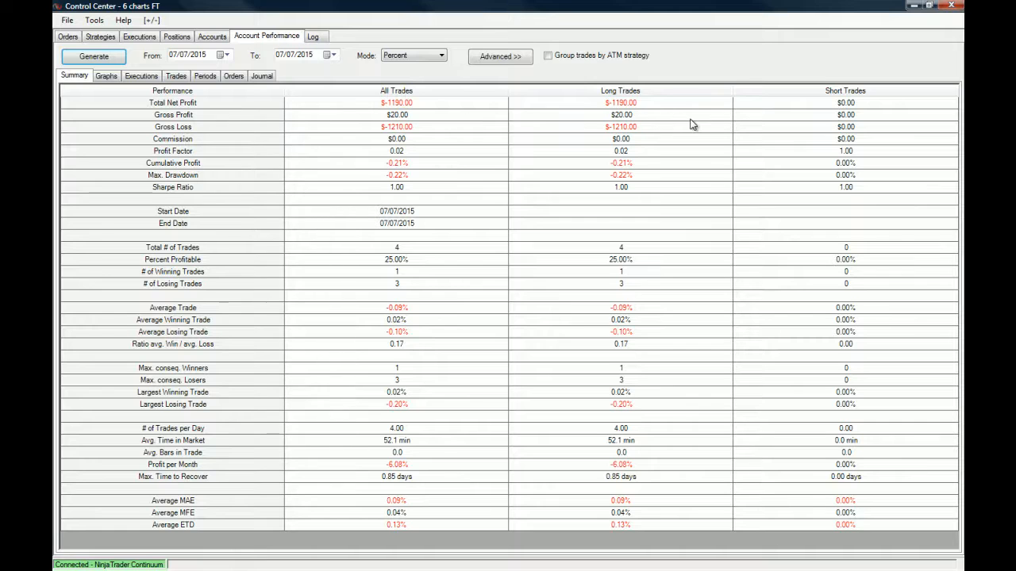
mouse_move(689, 181)
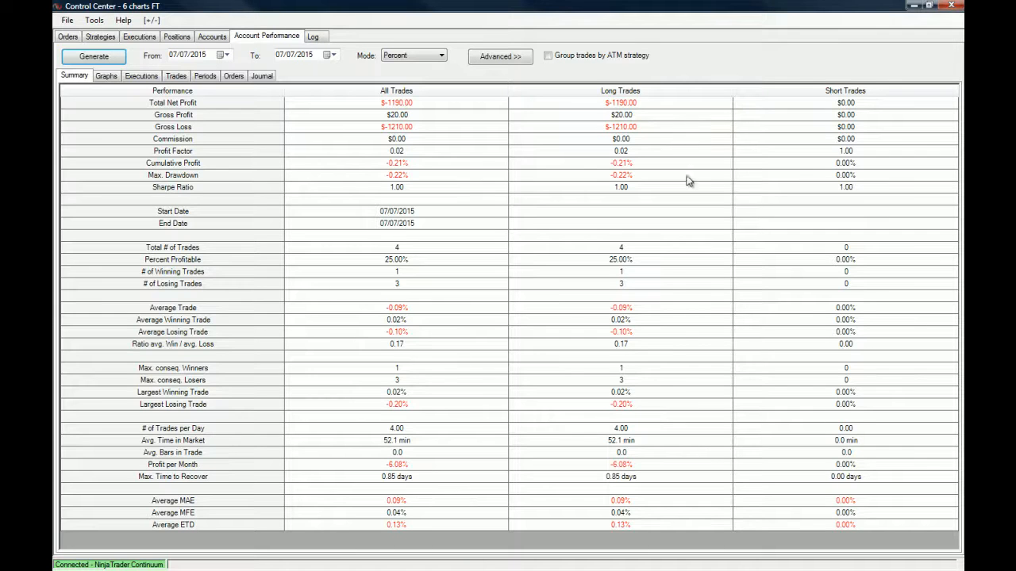
mouse_move(696, 496)
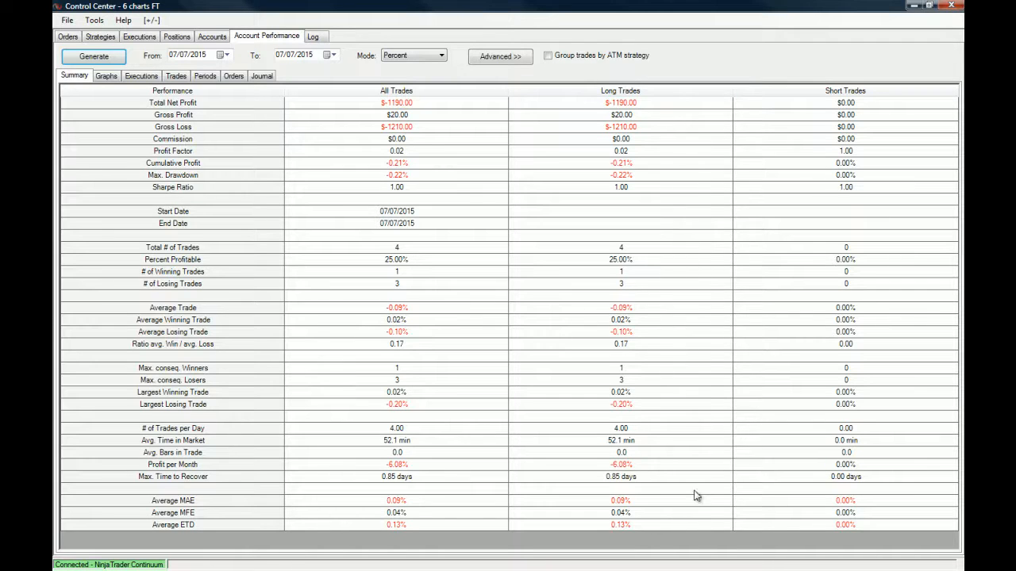
click(396, 91)
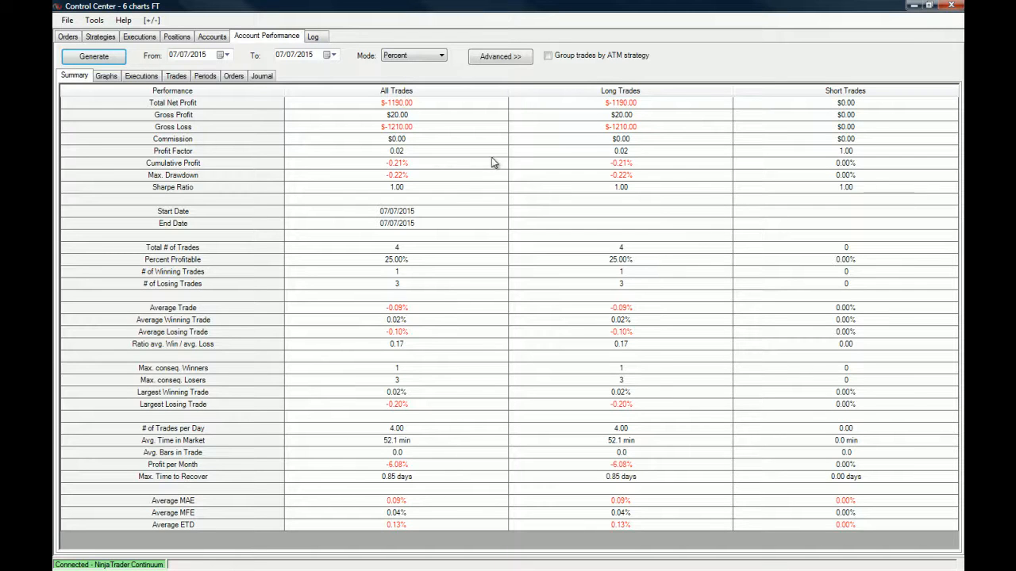
mouse_move(597, 486)
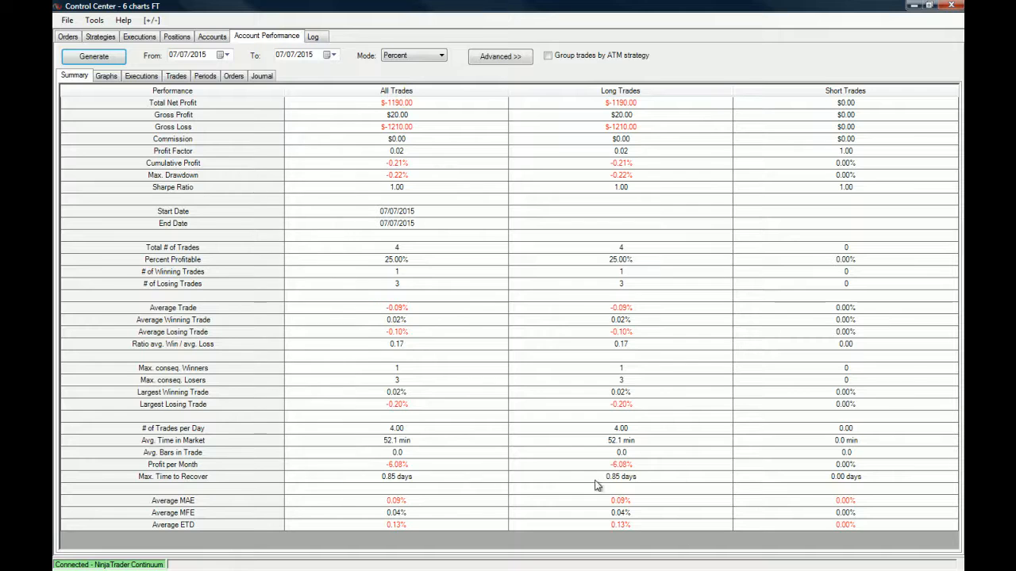
mouse_move(936, 81)
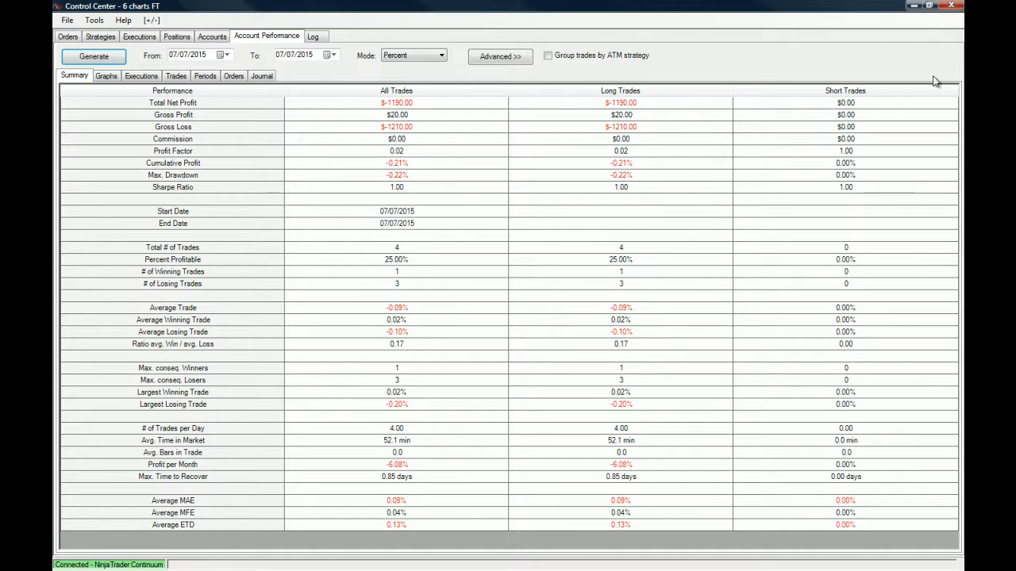
mouse_move(143, 126)
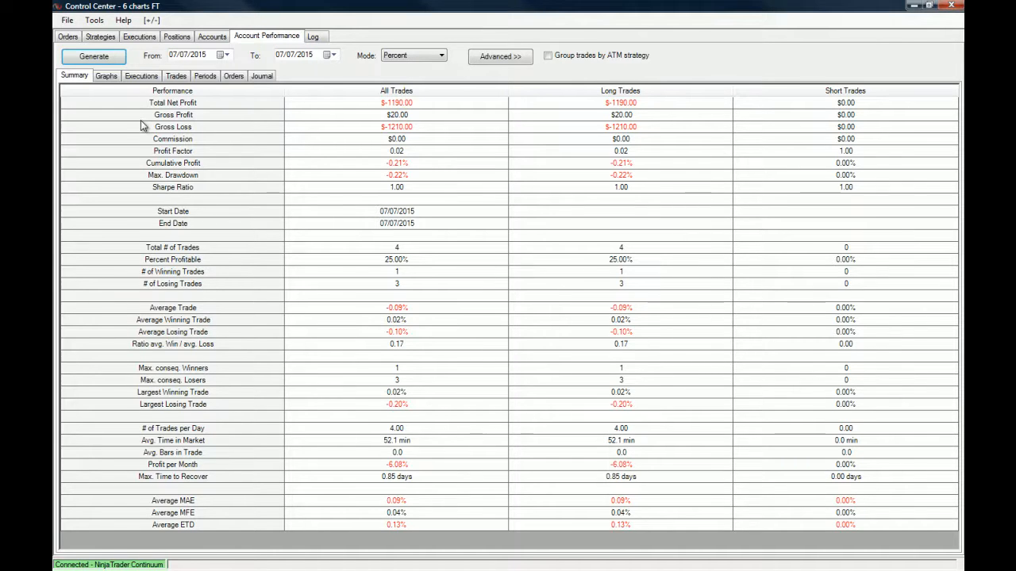
click(172, 139)
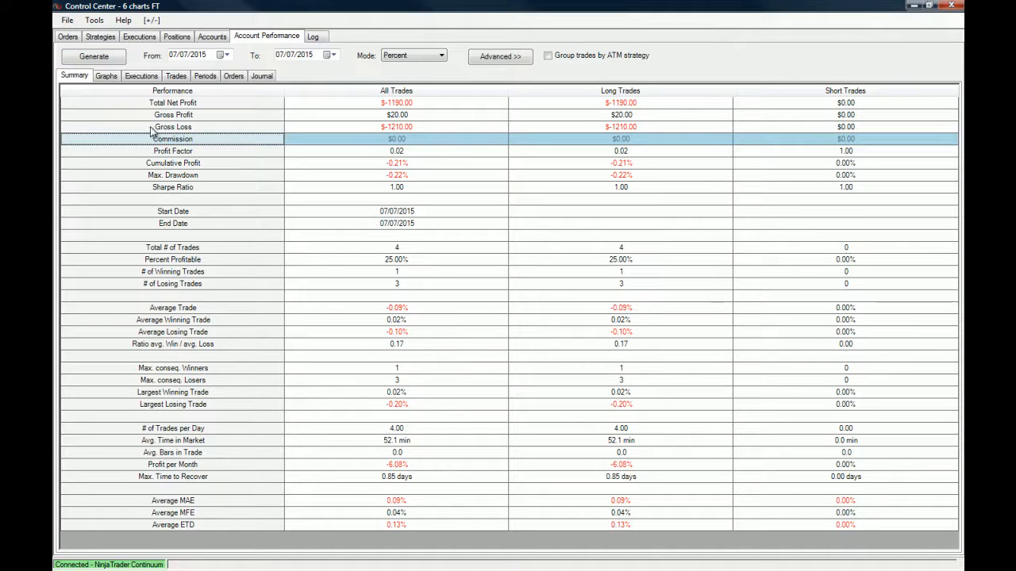
click(172, 127)
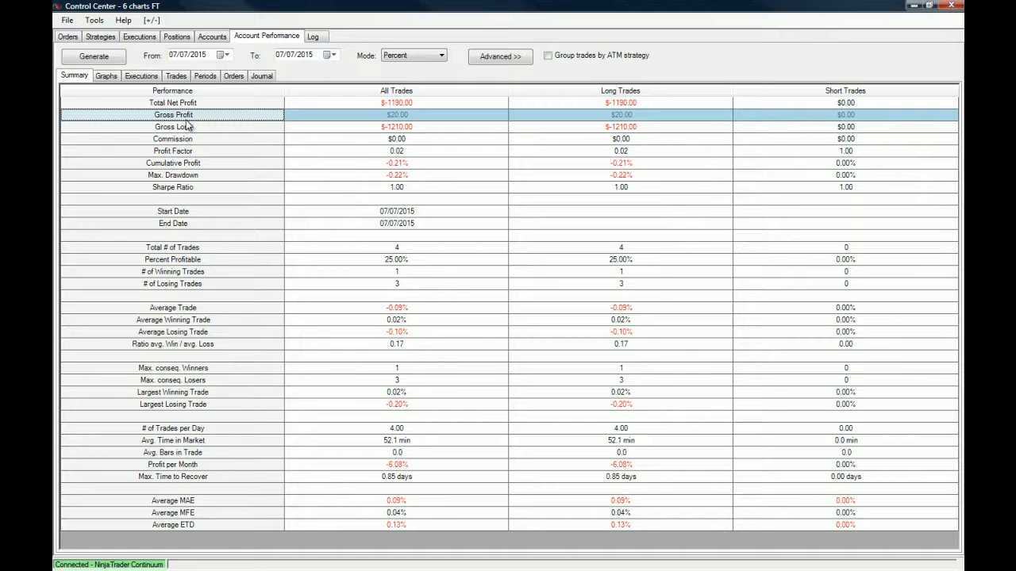
mouse_move(214, 164)
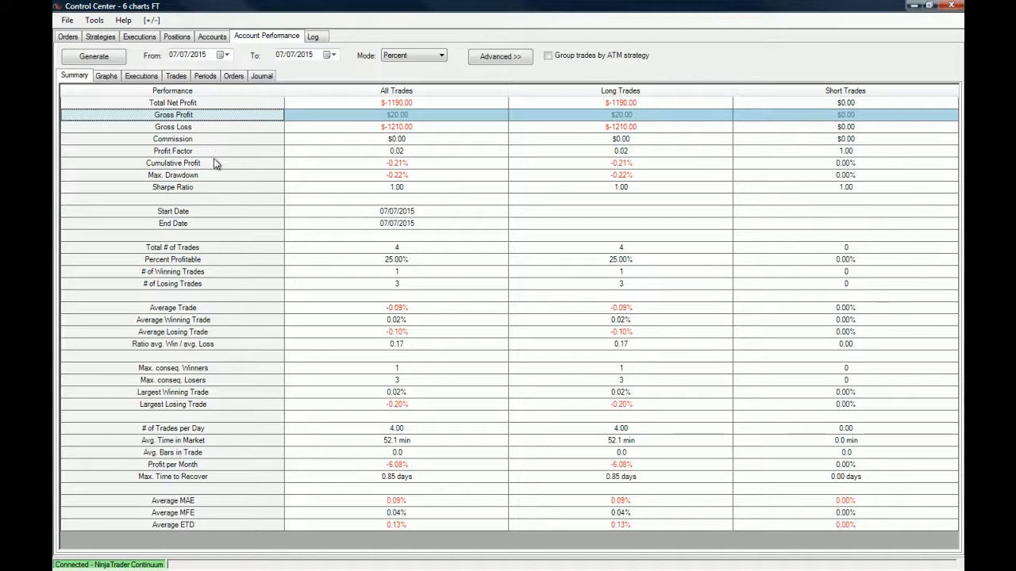
click(172, 151)
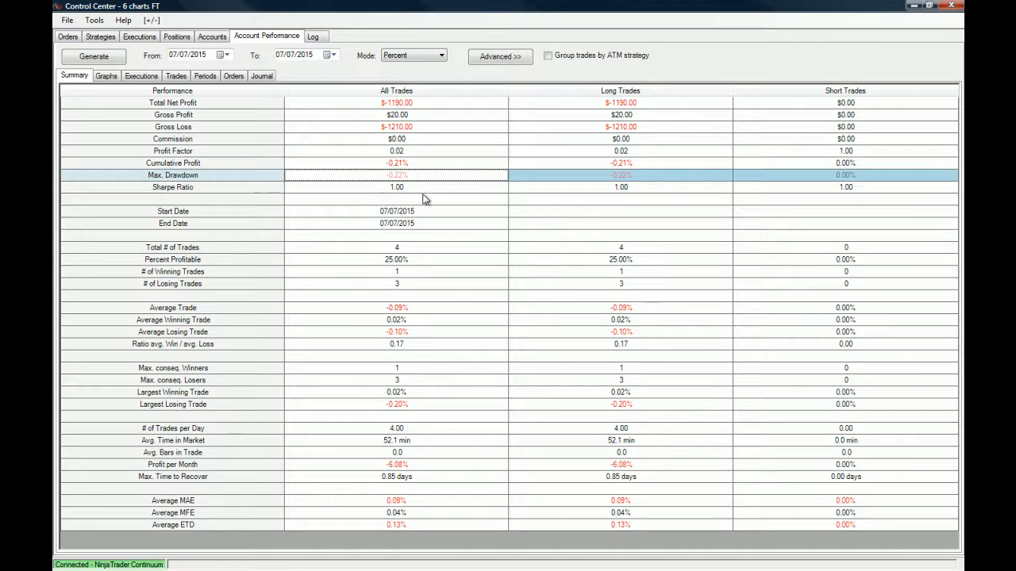
mouse_move(433, 236)
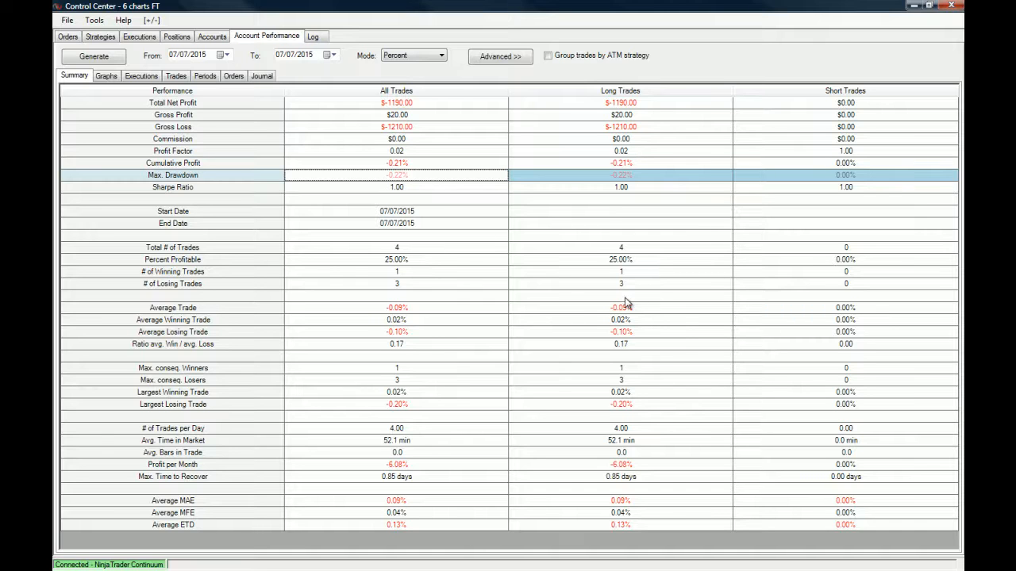
mouse_move(709, 333)
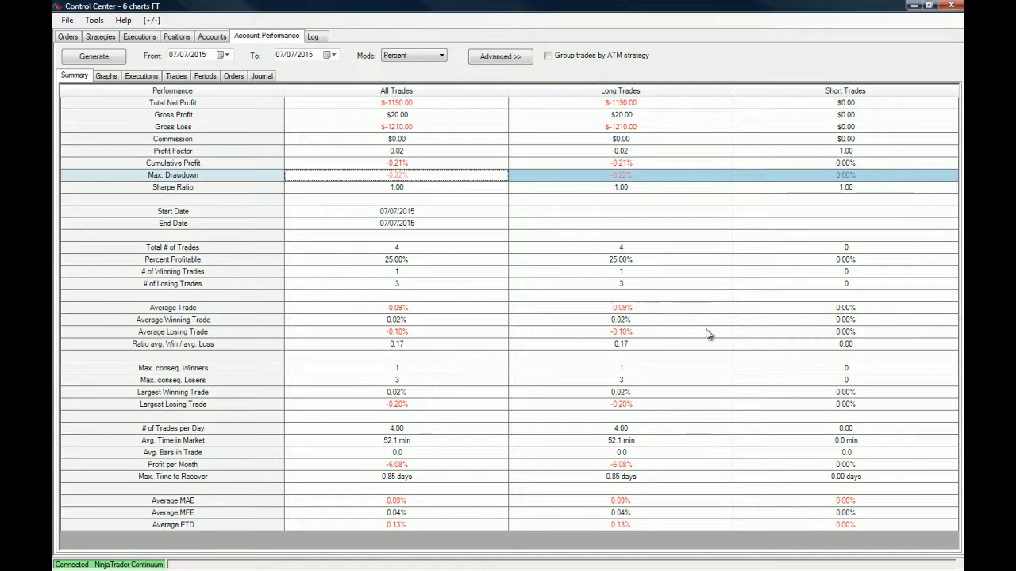
mouse_move(211, 202)
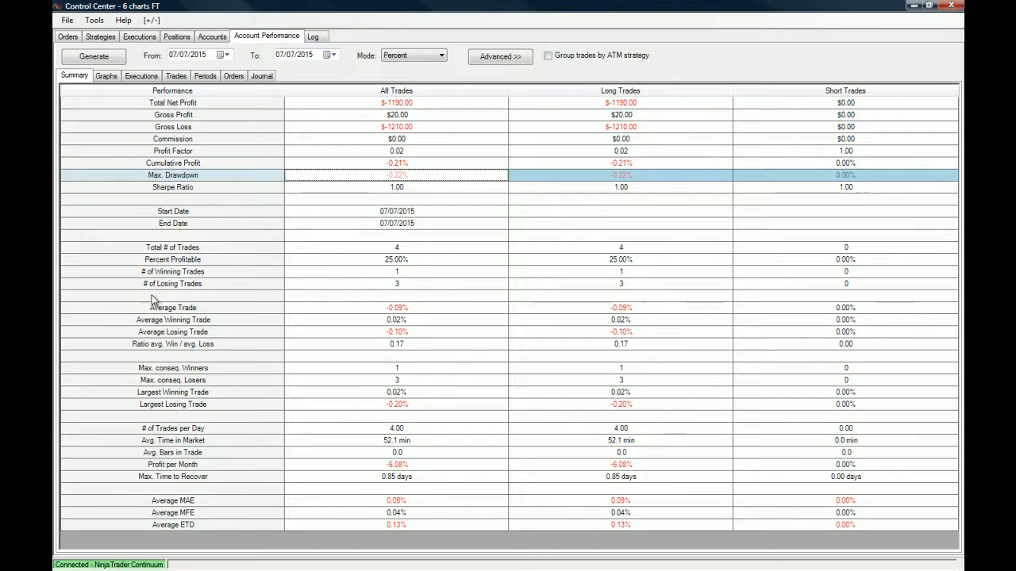
click(172, 331)
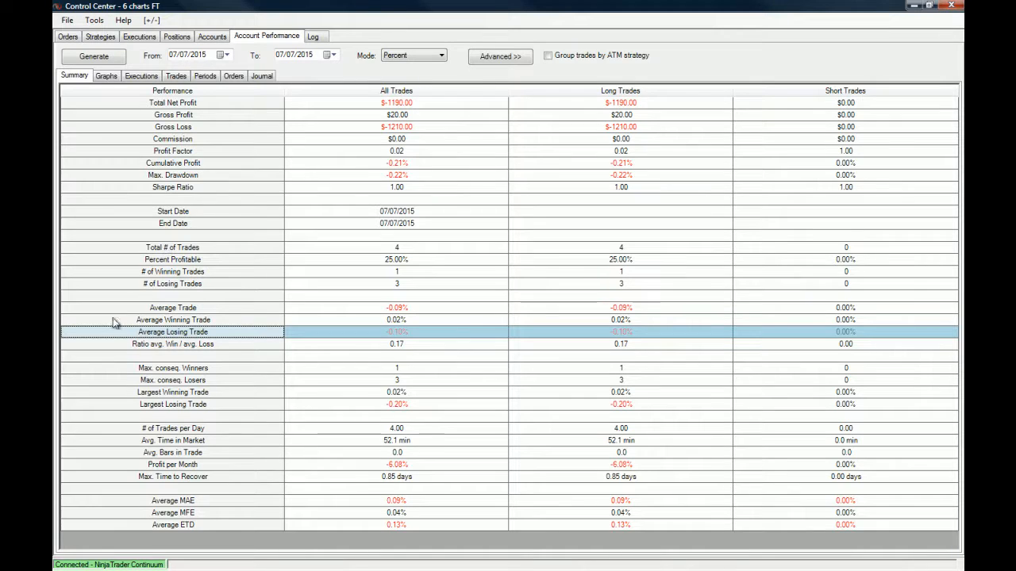
mouse_move(627, 313)
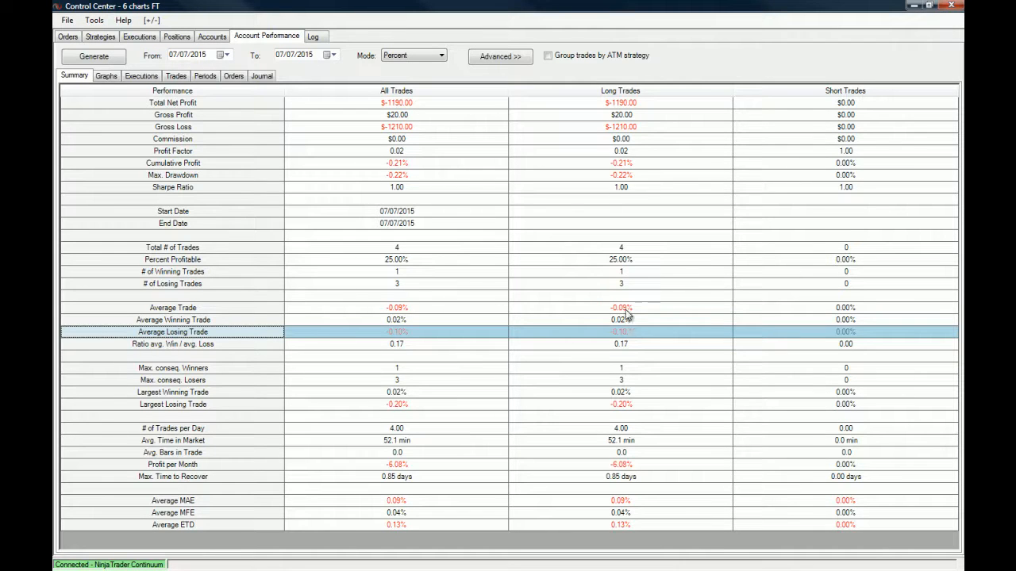
mouse_move(551, 332)
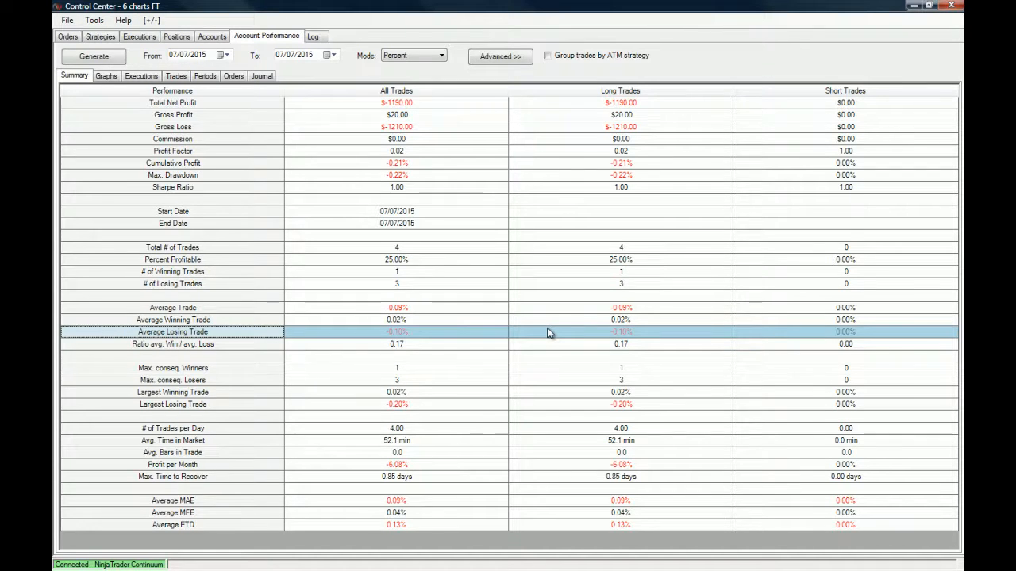
mouse_move(268, 154)
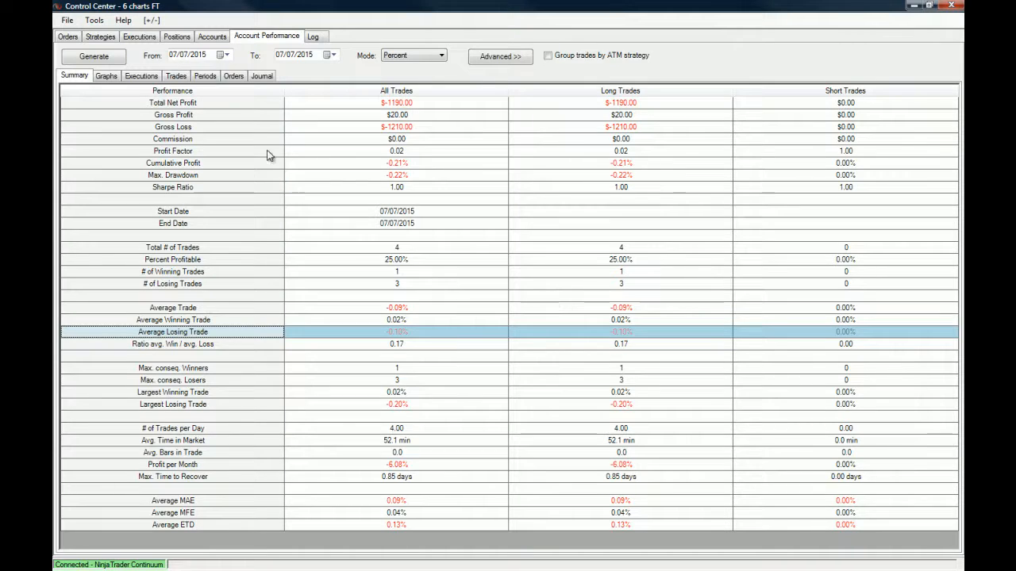
mouse_move(68, 157)
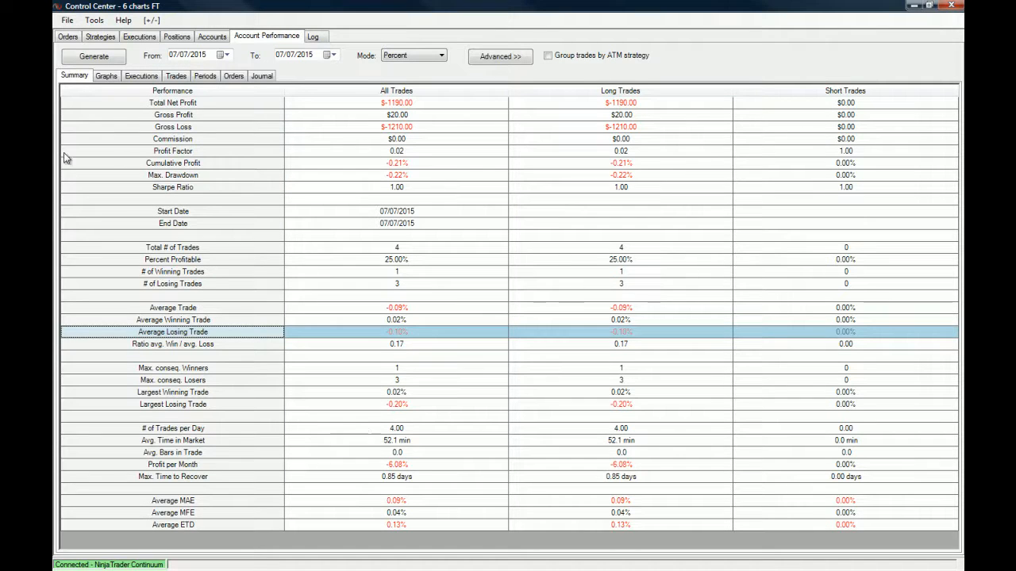
mouse_move(183, 300)
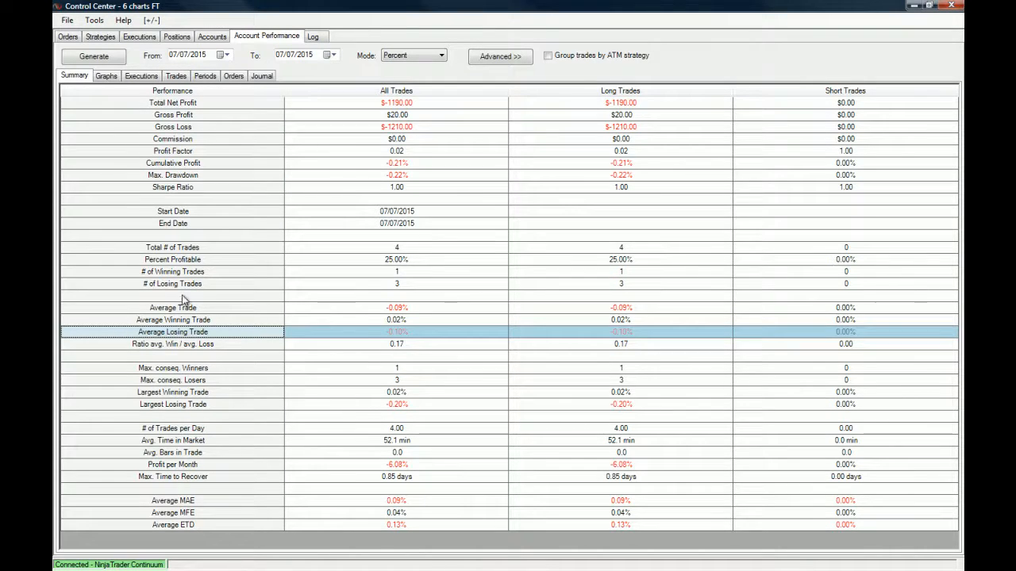
mouse_move(857, 252)
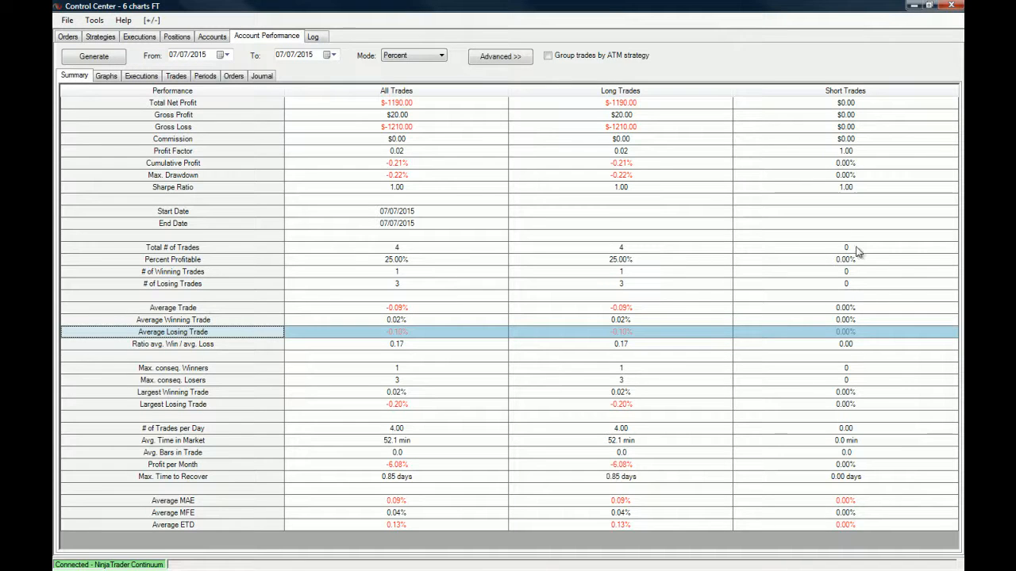
mouse_move(732, 423)
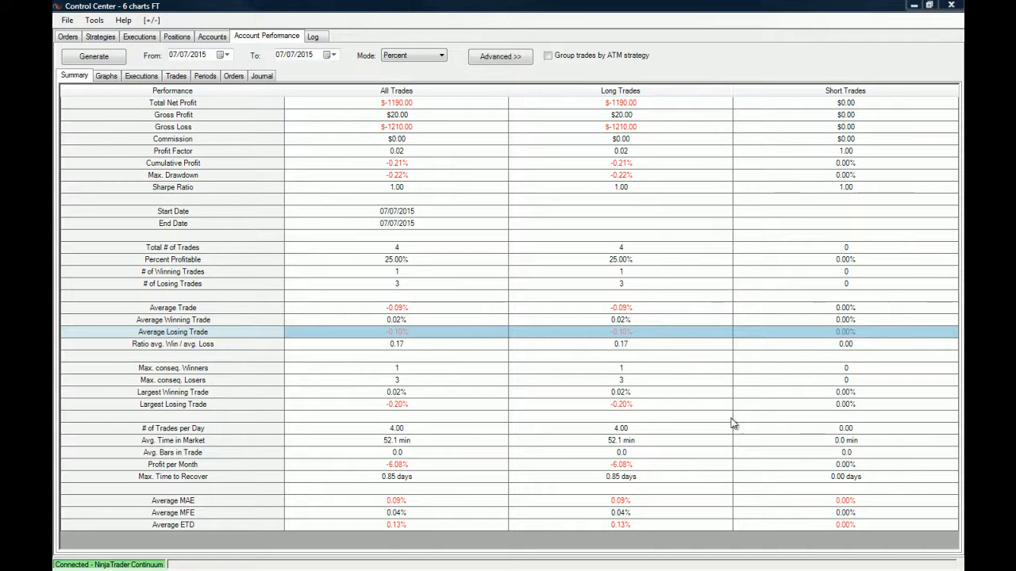
mouse_move(164, 392)
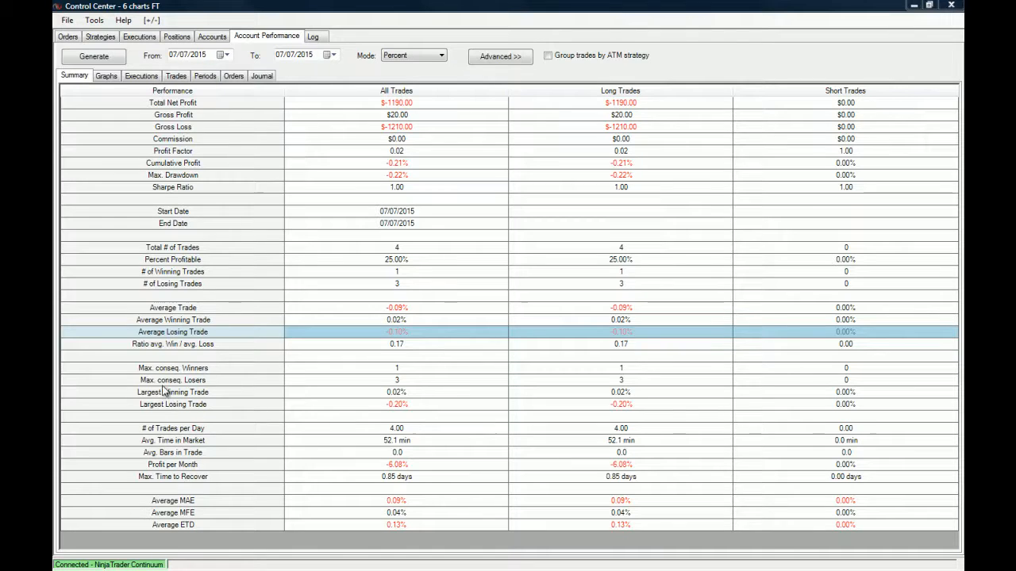
mouse_move(456, 385)
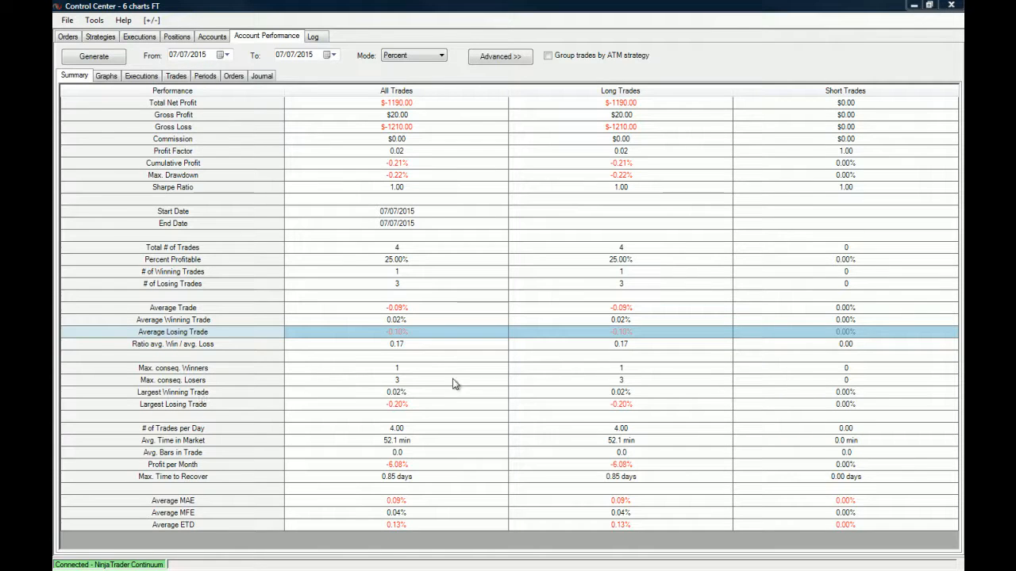
mouse_move(54, 435)
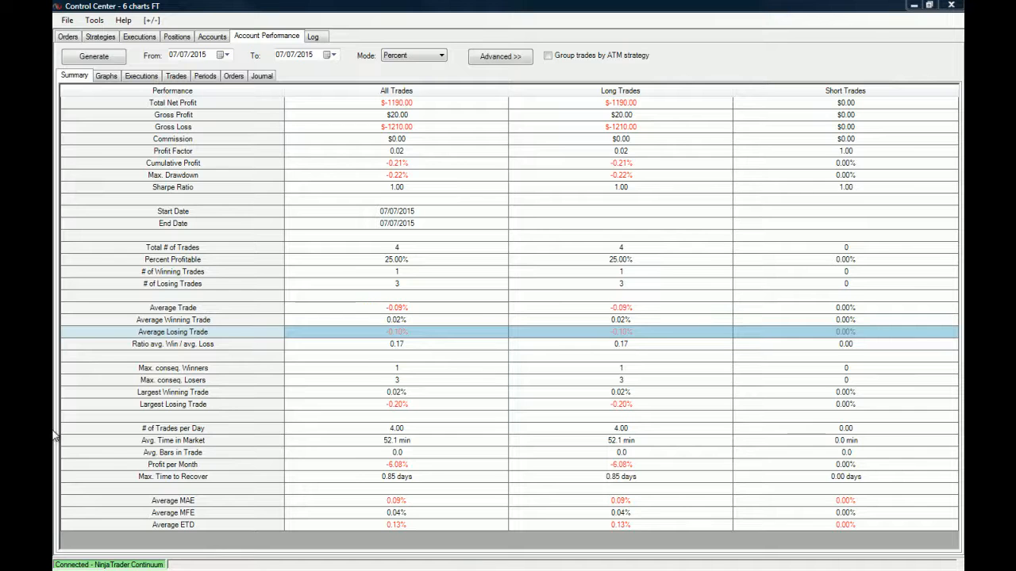
mouse_move(500, 403)
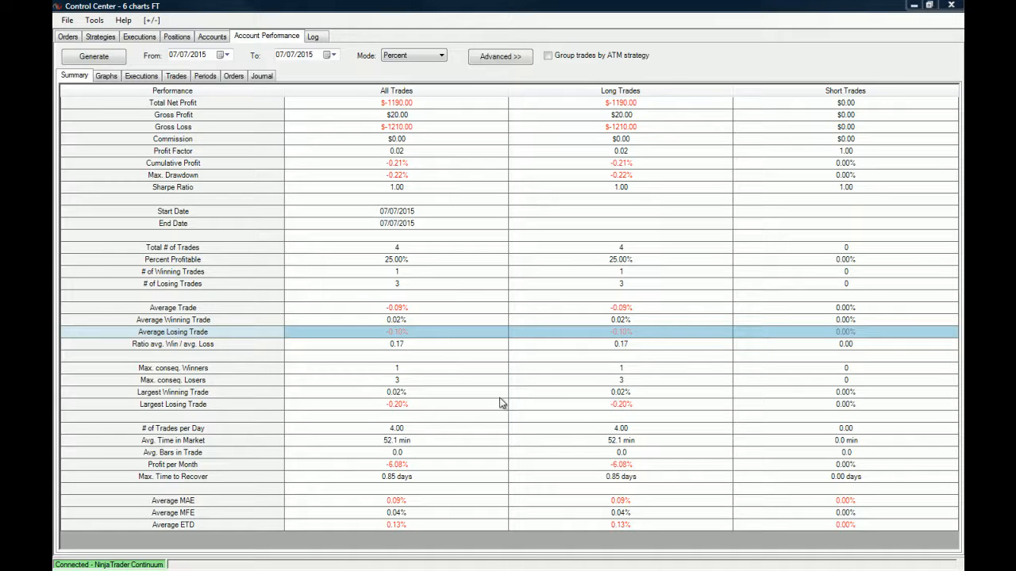
mouse_move(717, 404)
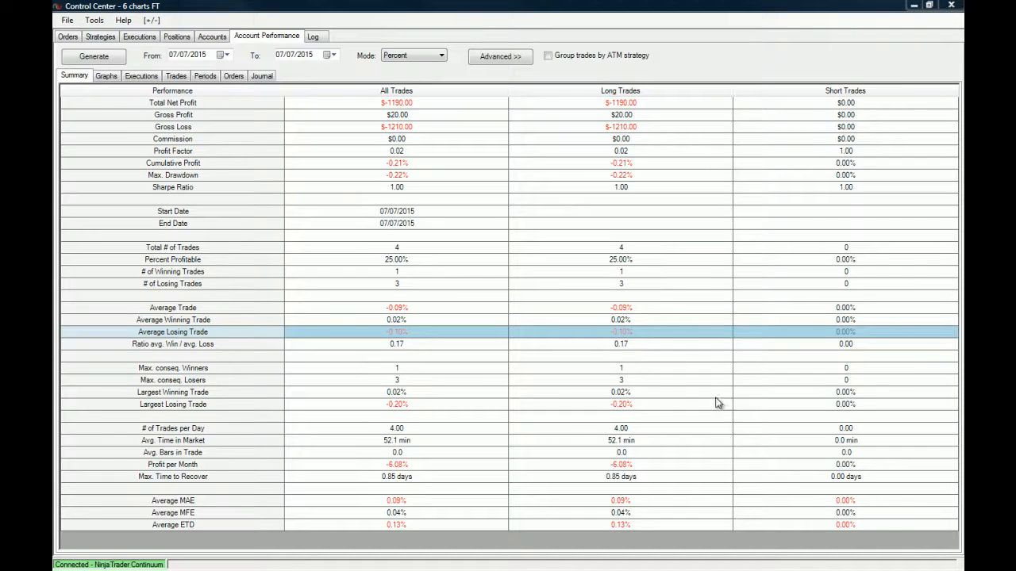
mouse_move(723, 381)
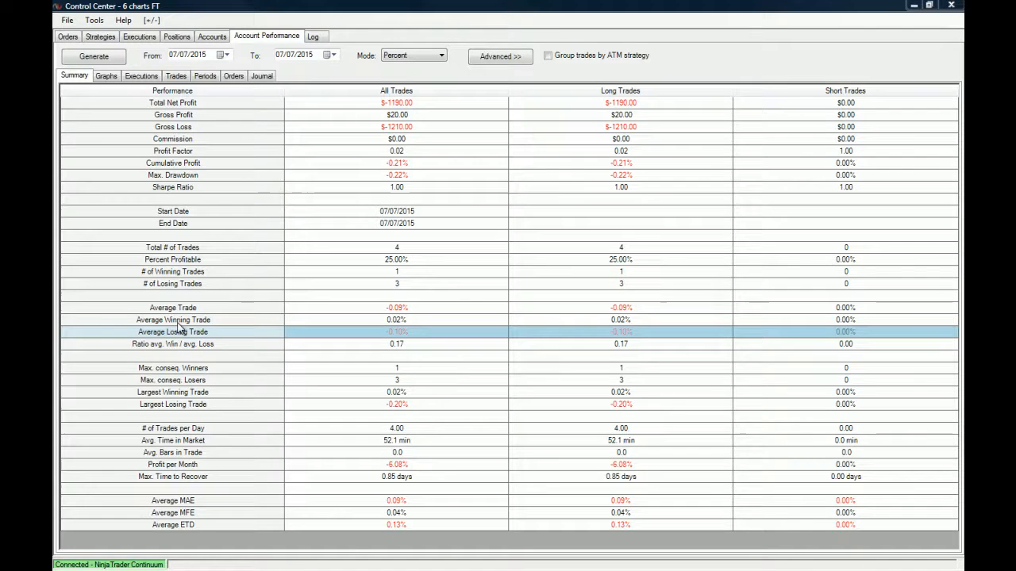
mouse_move(169, 351)
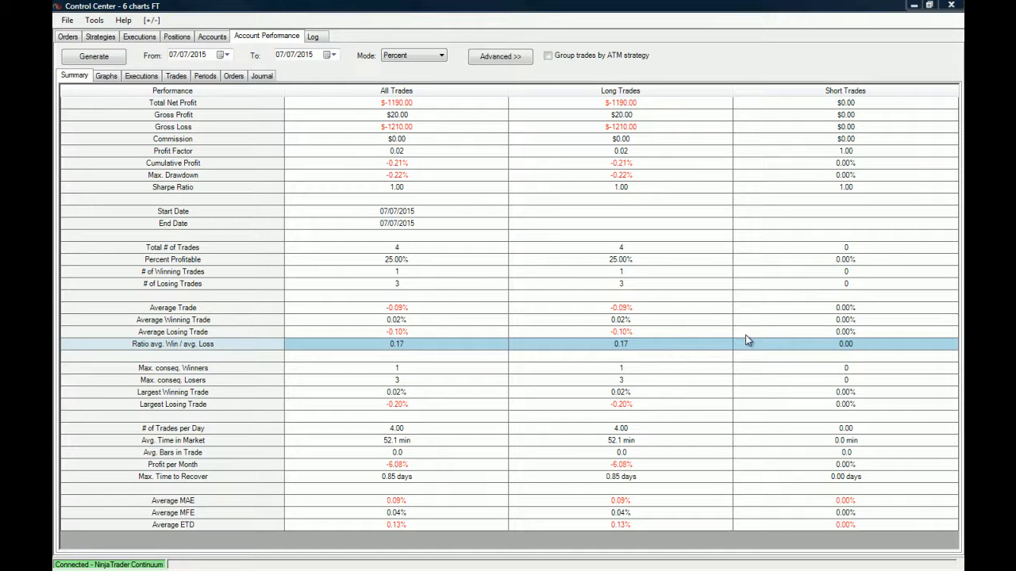
mouse_move(488, 350)
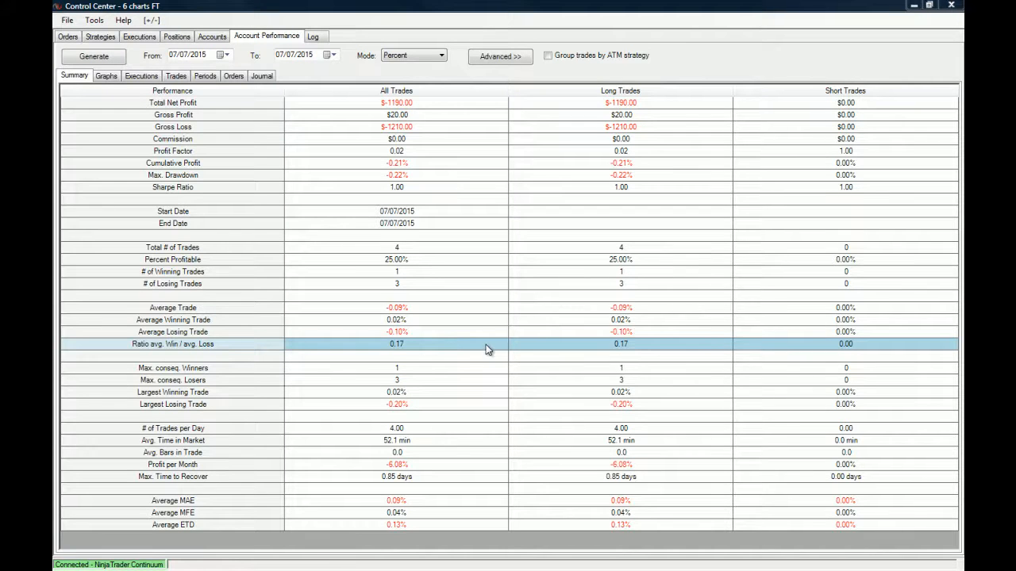
mouse_move(907, 322)
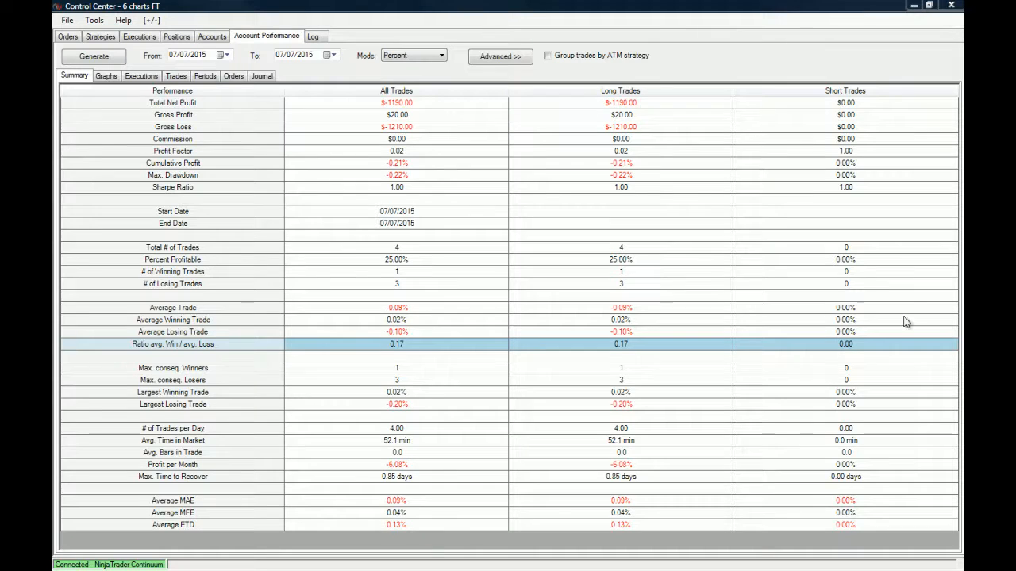
mouse_move(827, 195)
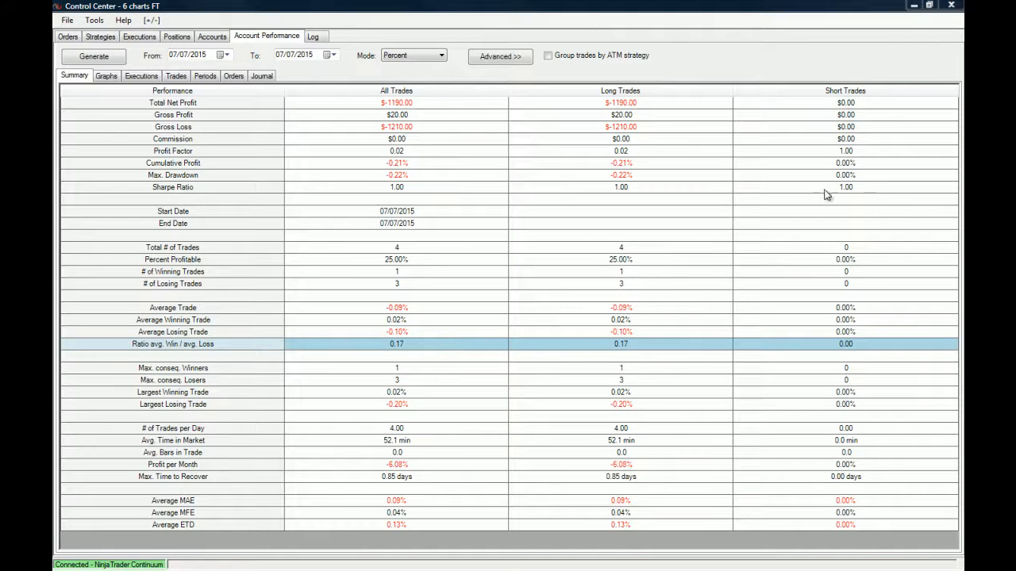
mouse_move(87, 489)
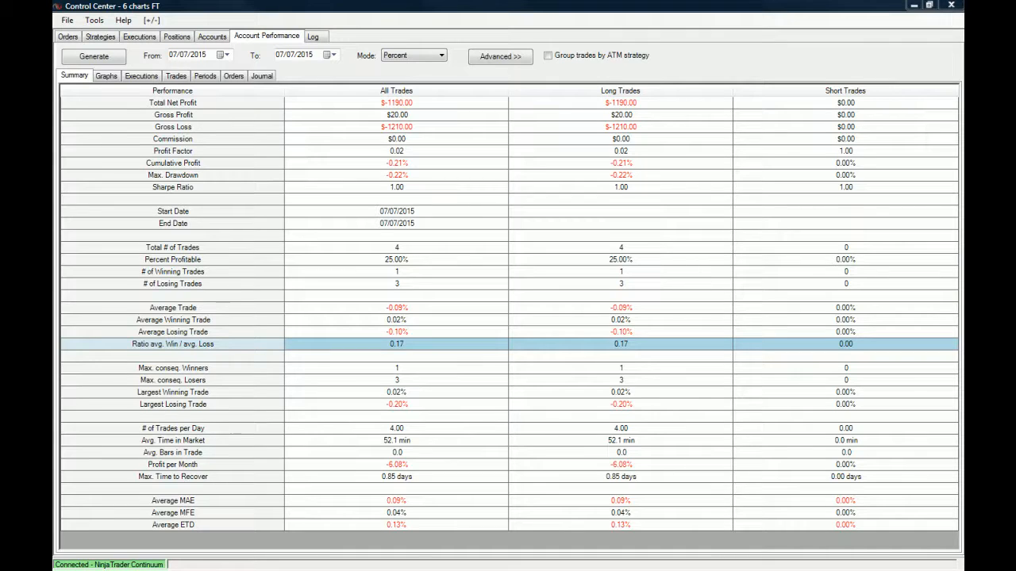
mouse_move(123, 514)
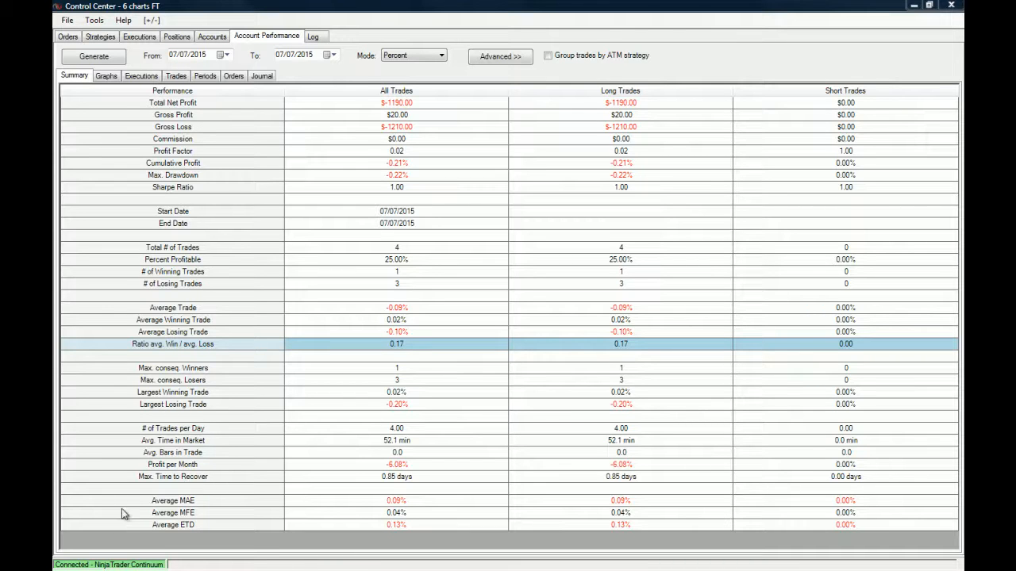
mouse_move(746, 507)
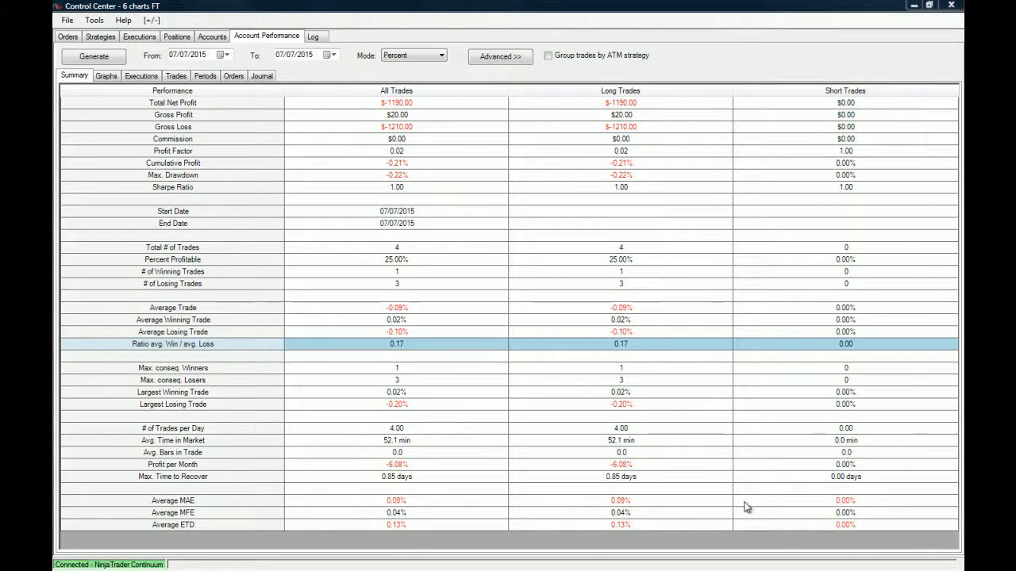
mouse_move(174, 513)
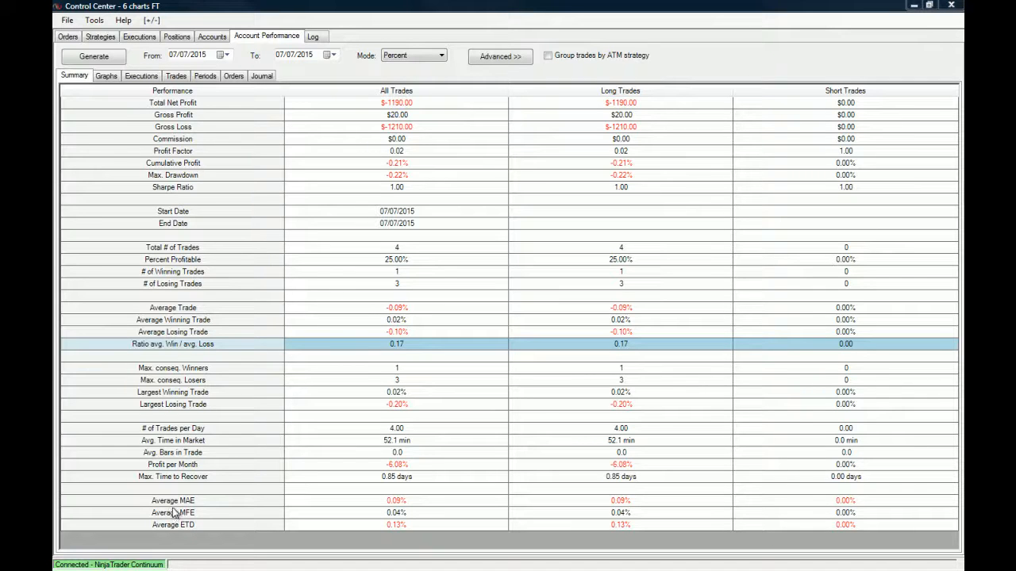
mouse_move(238, 508)
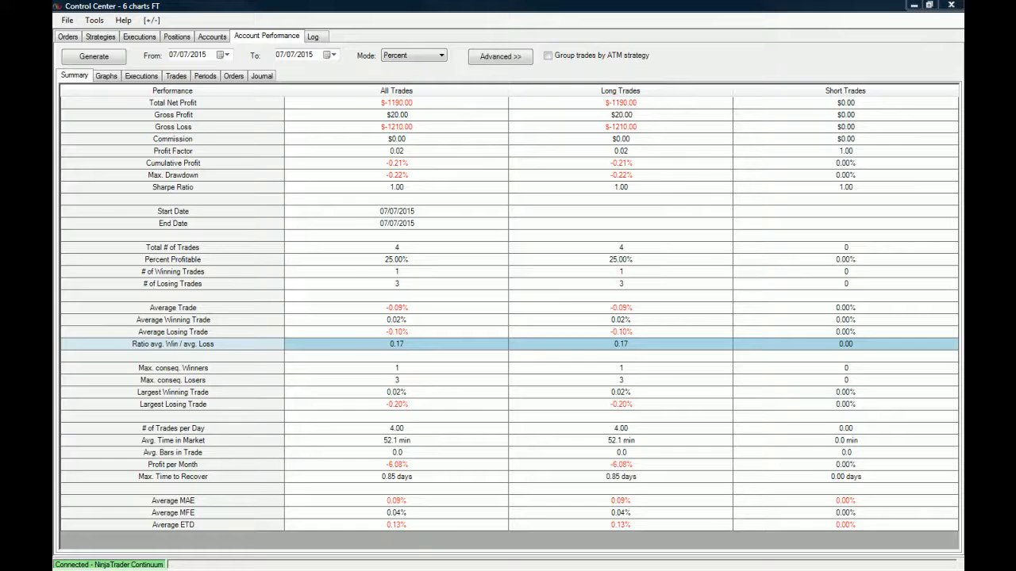
mouse_move(356, 525)
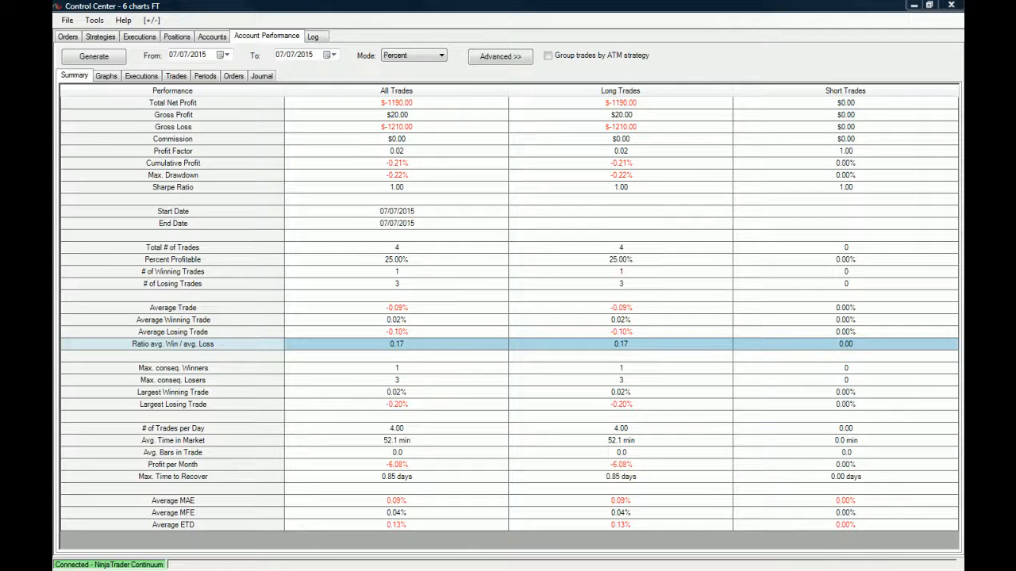
mouse_move(871, 498)
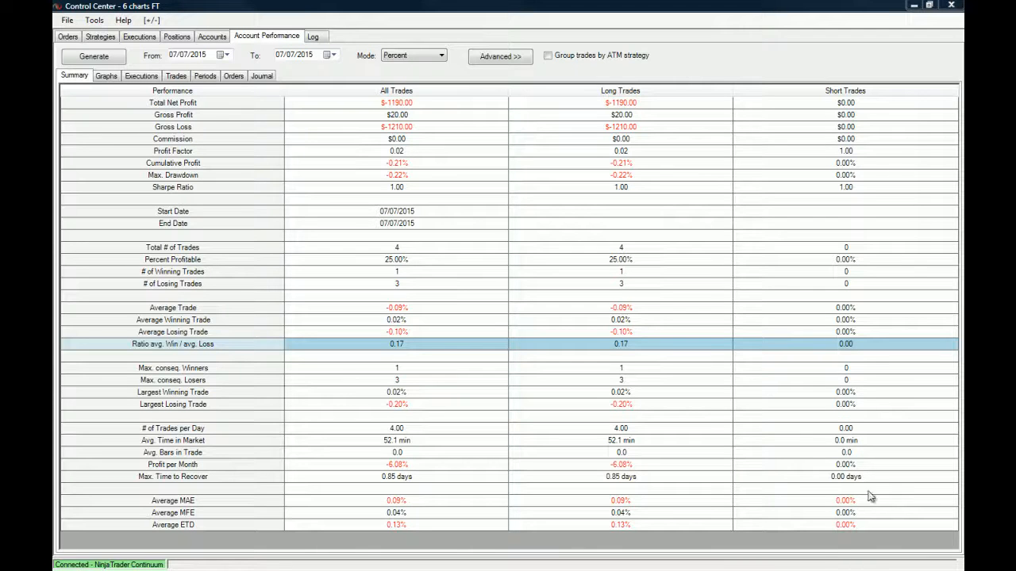
mouse_move(484, 545)
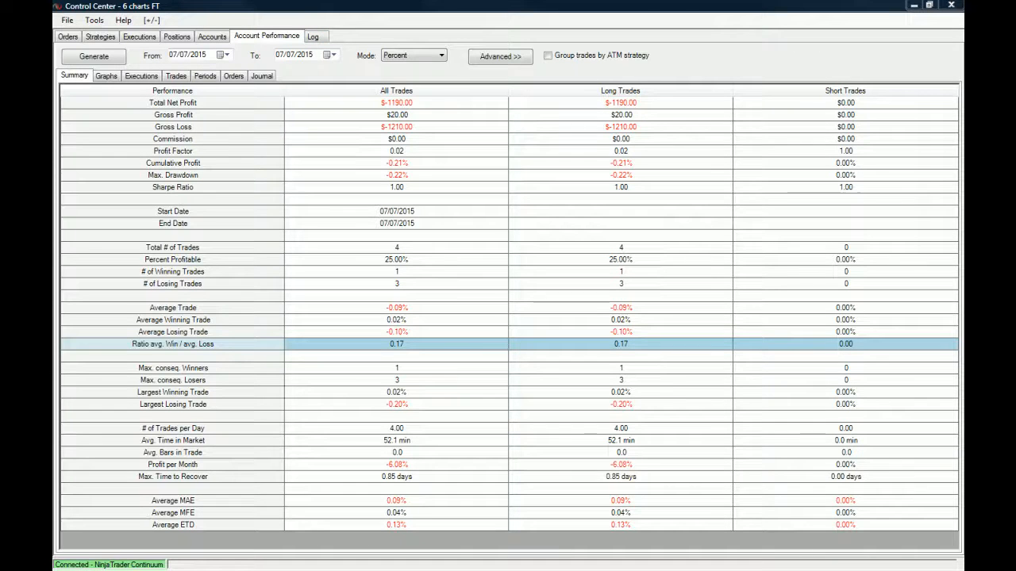
mouse_move(586, 5)
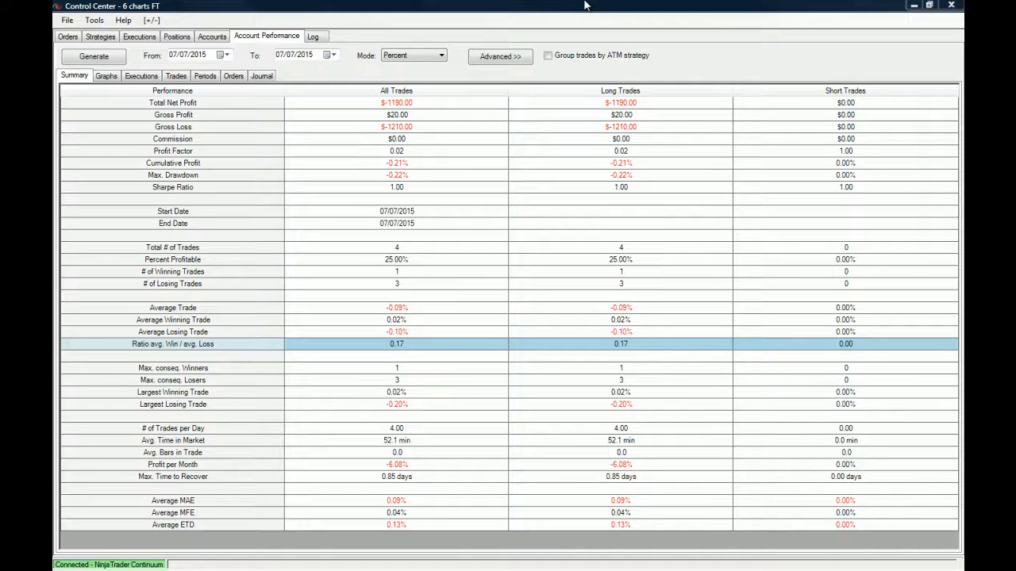
mouse_move(555, 7)
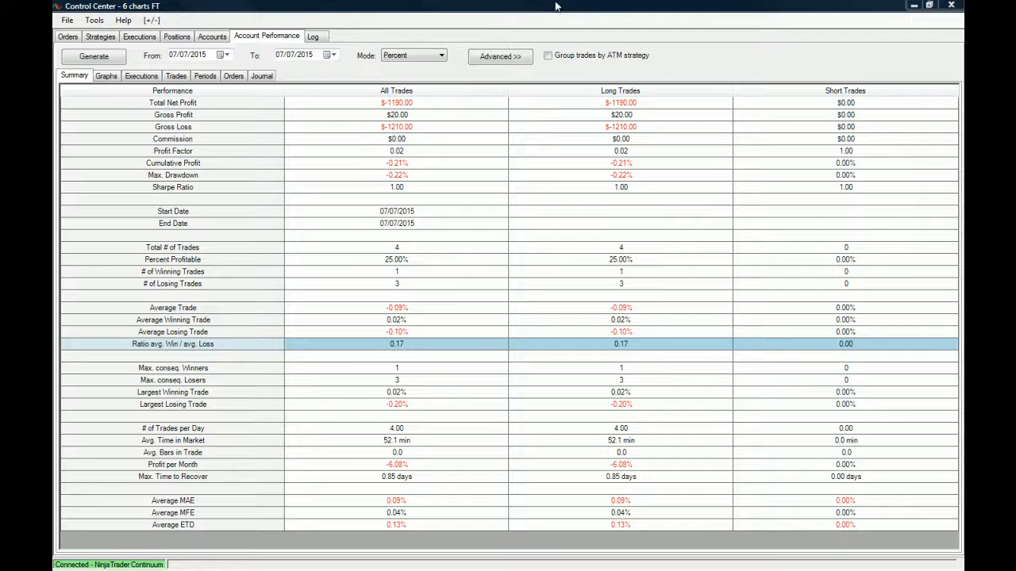
mouse_move(695, 48)
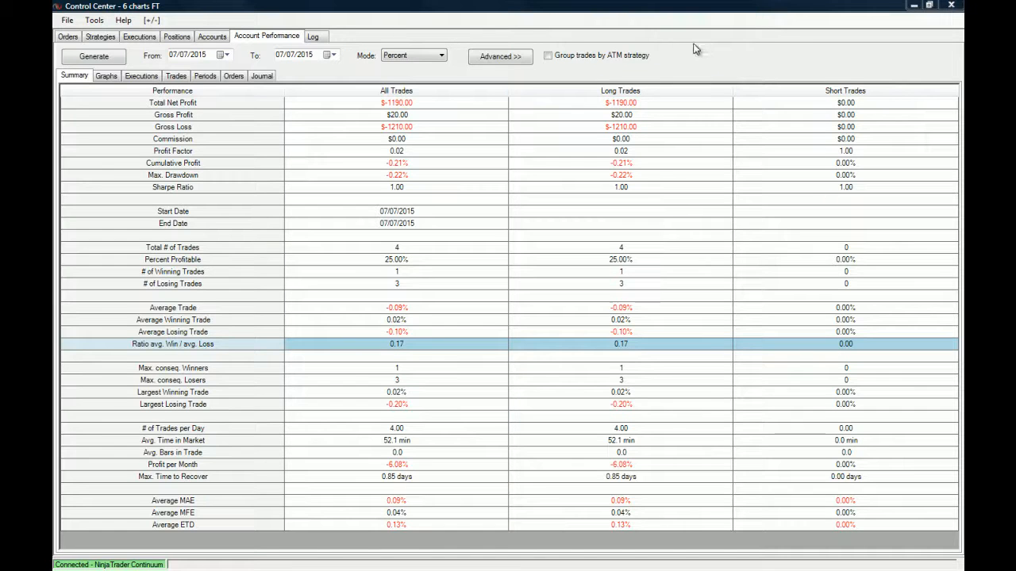
Switch Account Performance to the Graphs tab showing cumulative profit
click(106, 76)
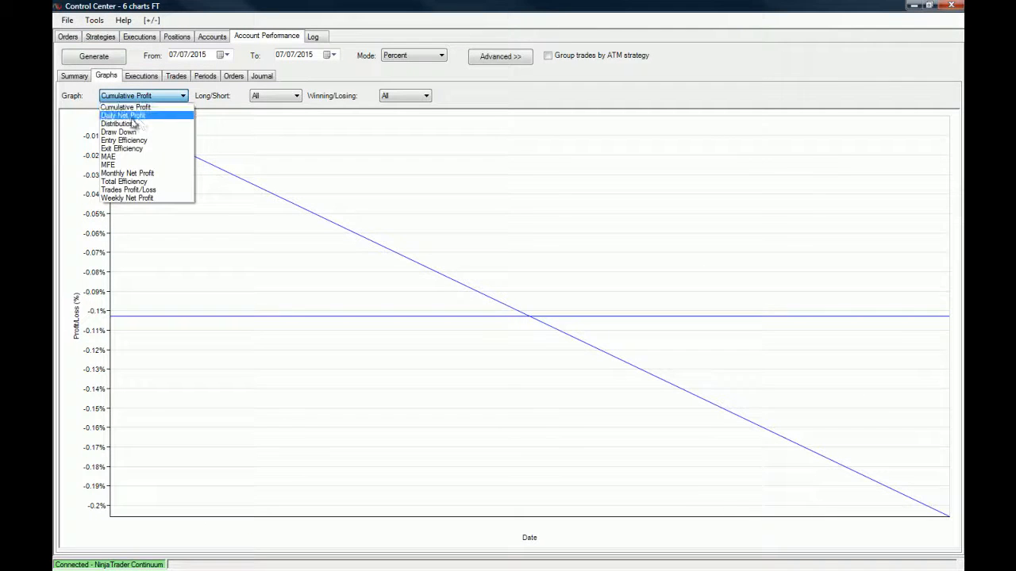
Show Daily Net Profit, then the Distribution graph, and open its X-Axis Scale choices
click(123, 115)
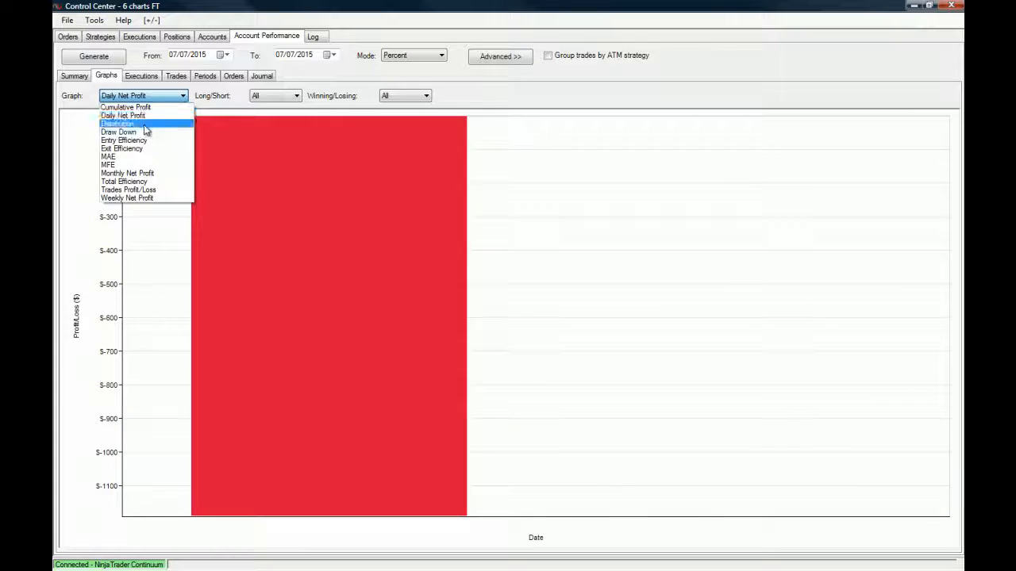
click(117, 123)
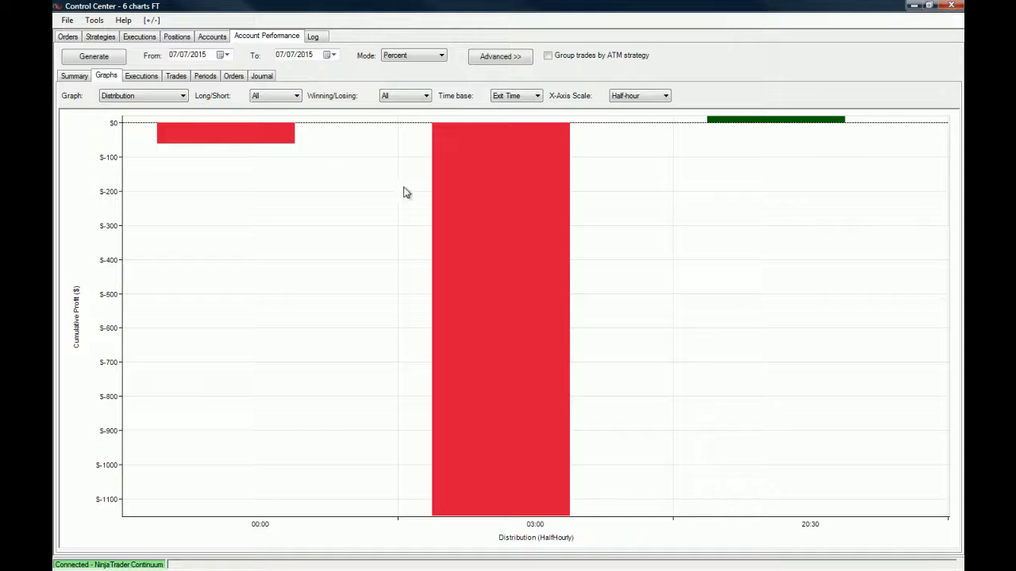
mouse_move(217, 146)
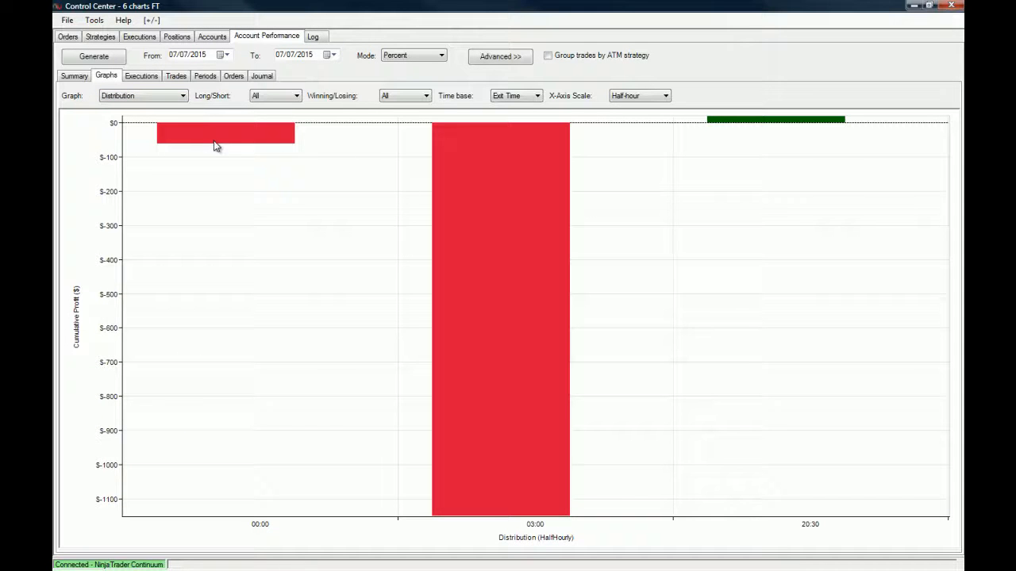
mouse_move(280, 156)
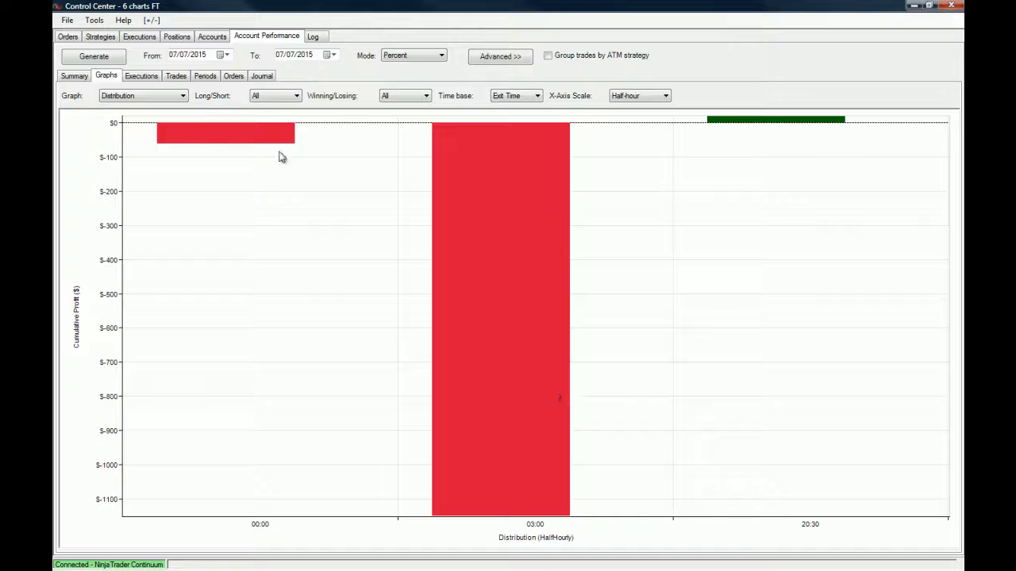
click(663, 95)
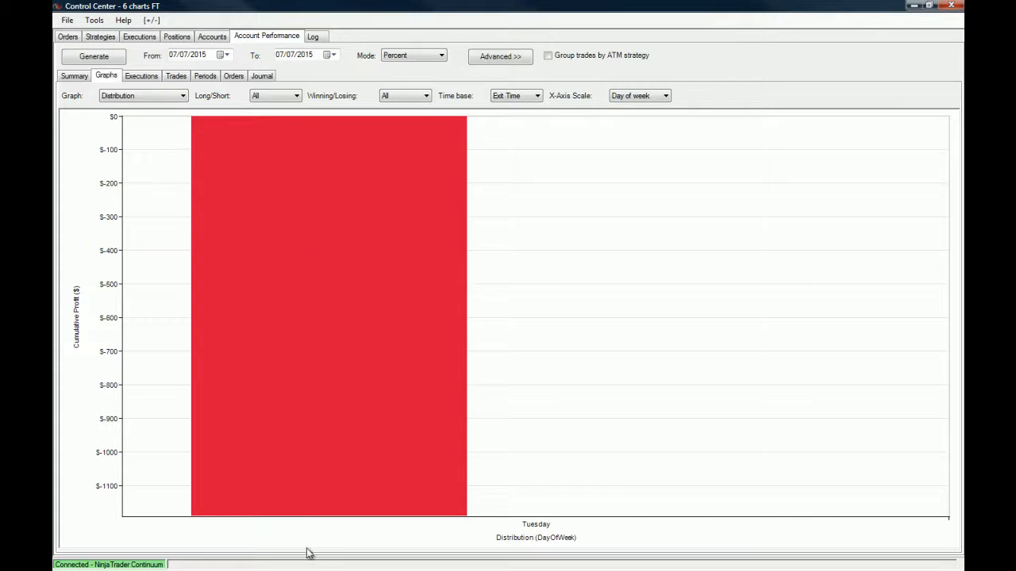
mouse_move(145, 91)
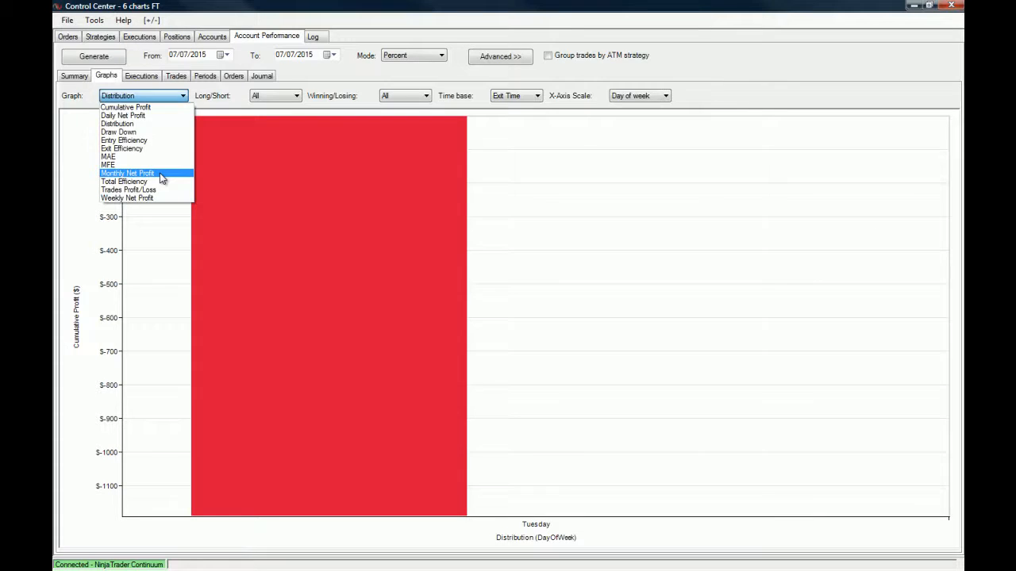
Plot Monthly Net Profit with the July 2015 bar, leaving the From date unchanged
click(127, 173)
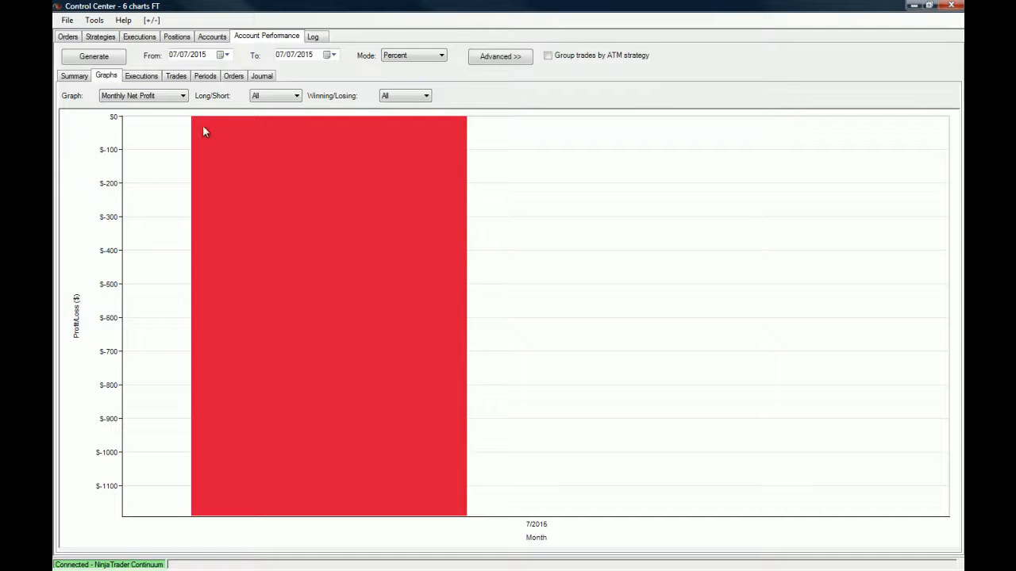
mouse_move(374, 97)
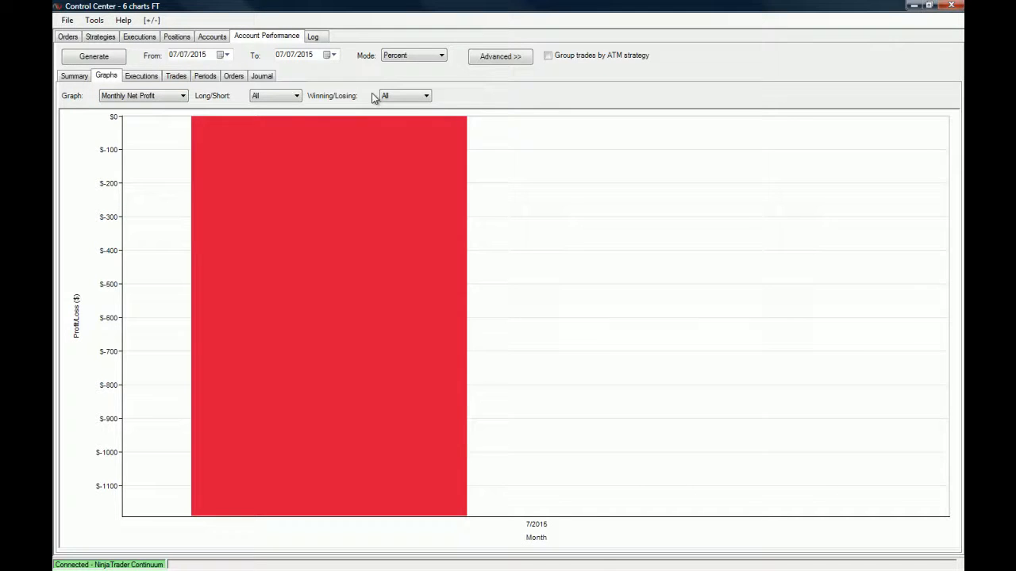
click(225, 55)
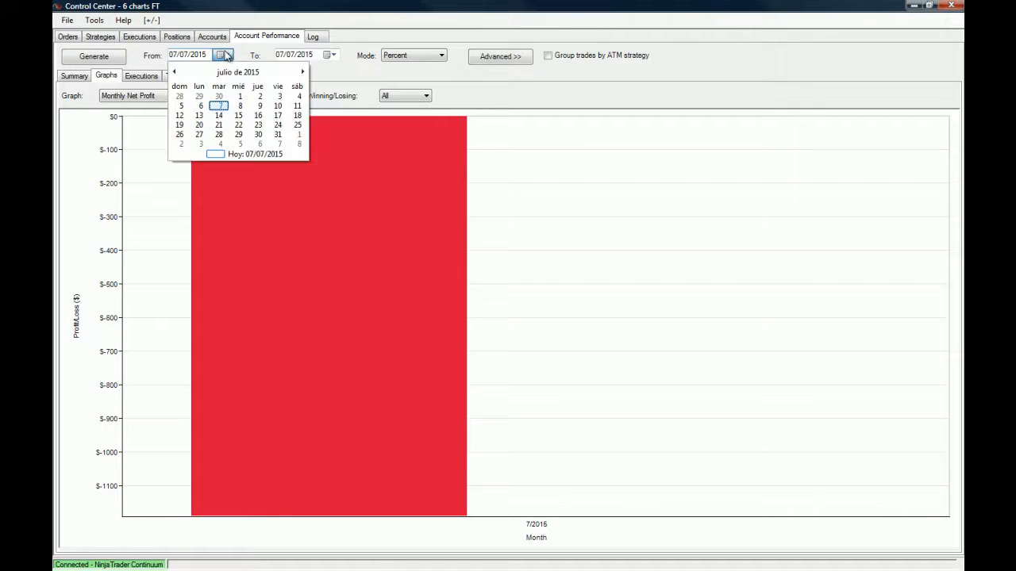
click(221, 55)
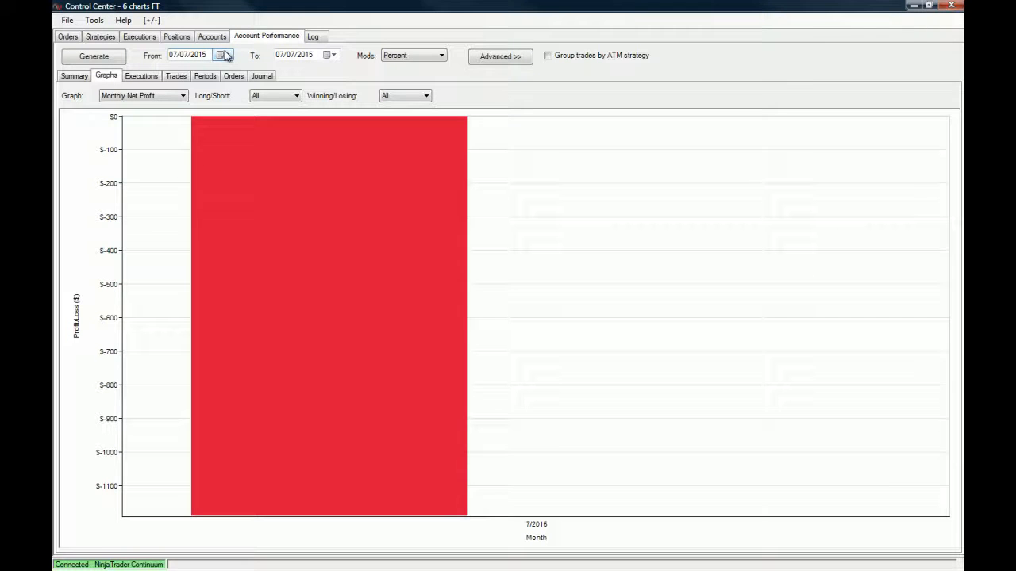